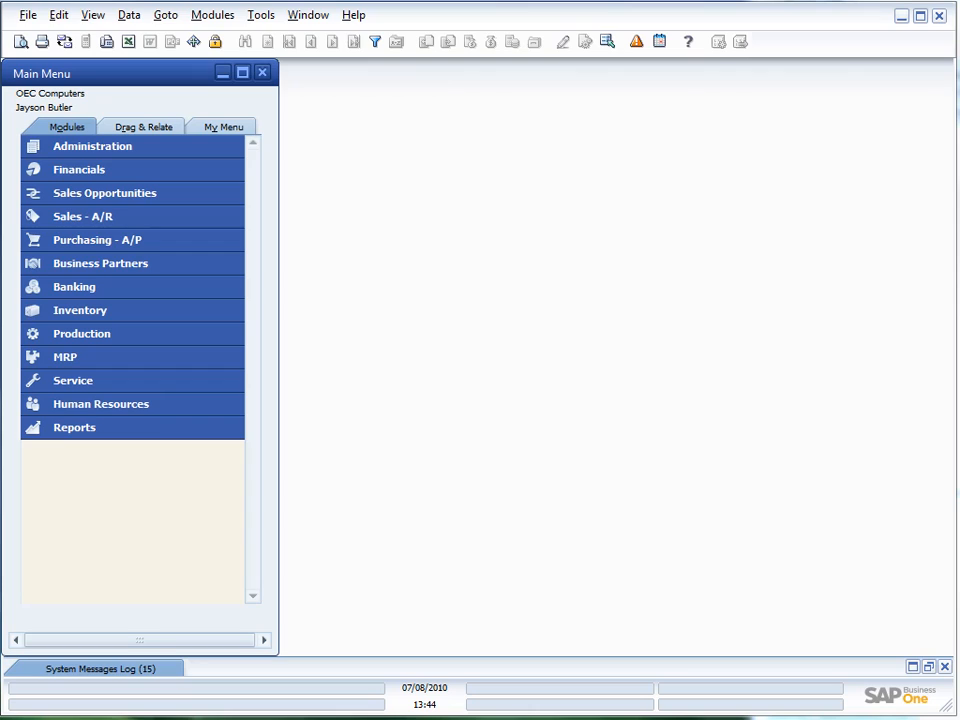
pyautogui.moveTo(514, 437)
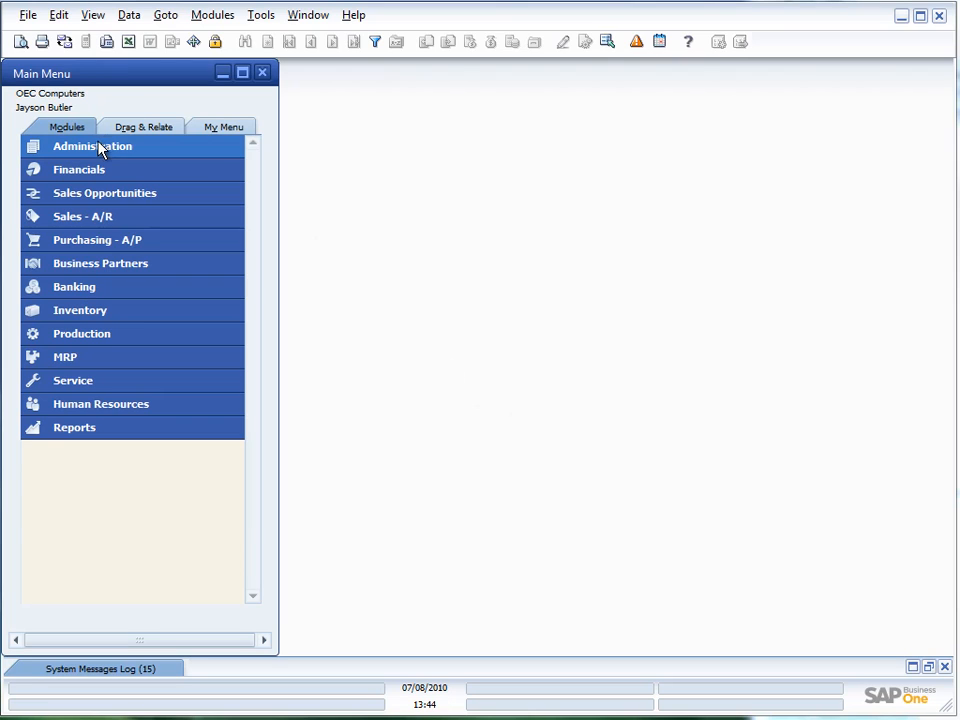
# Expand Administration and its System Initialization options in the Main Menu.
pyautogui.click(92, 146)
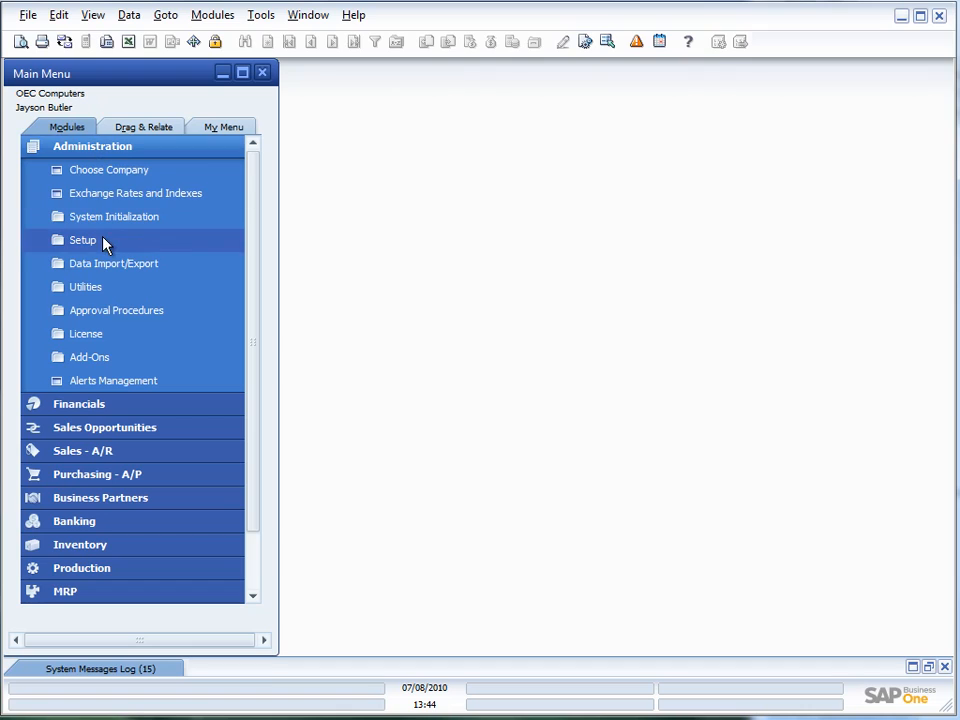
pyautogui.click(113, 216)
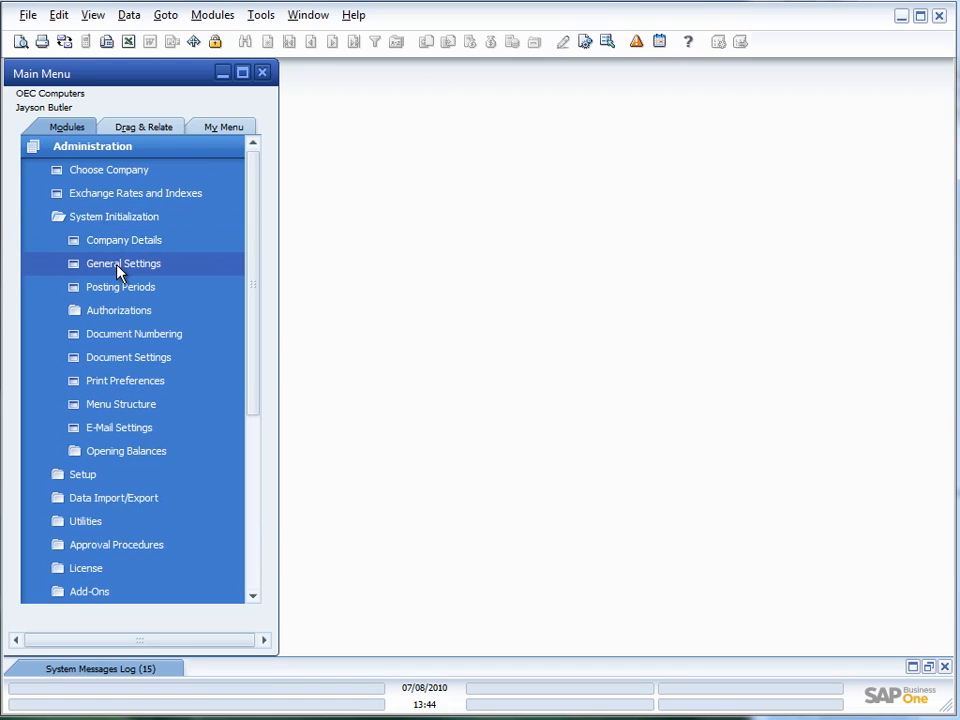
# Enable Cockpit at Company Level in General Settings, save it, and acknowledge the next-logon notice.
pyautogui.doubleClick(123, 263)
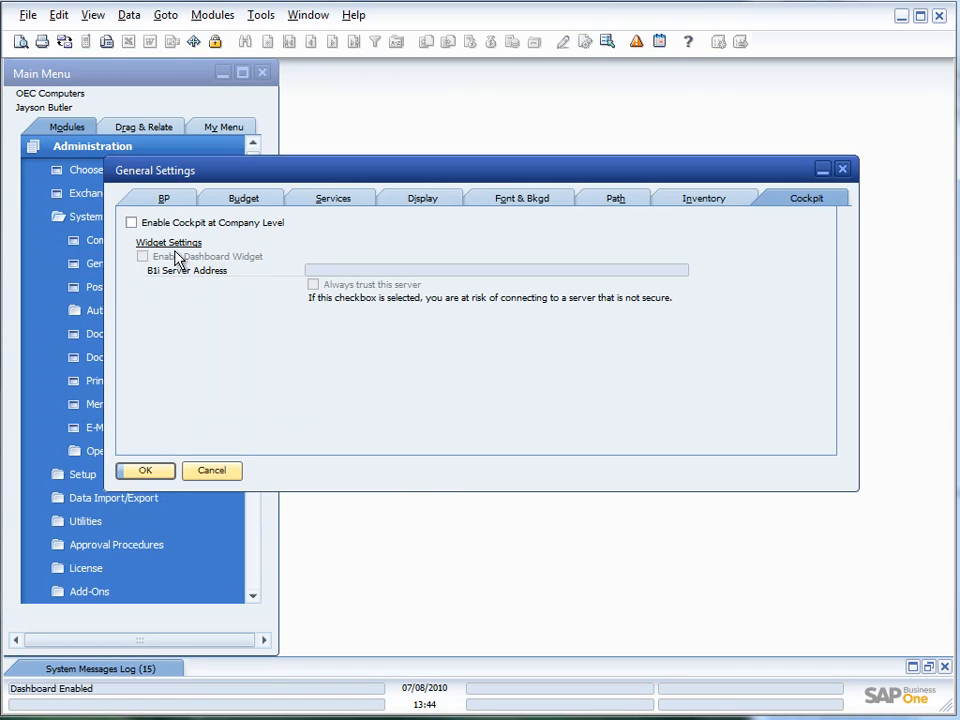
pyautogui.moveTo(816, 200)
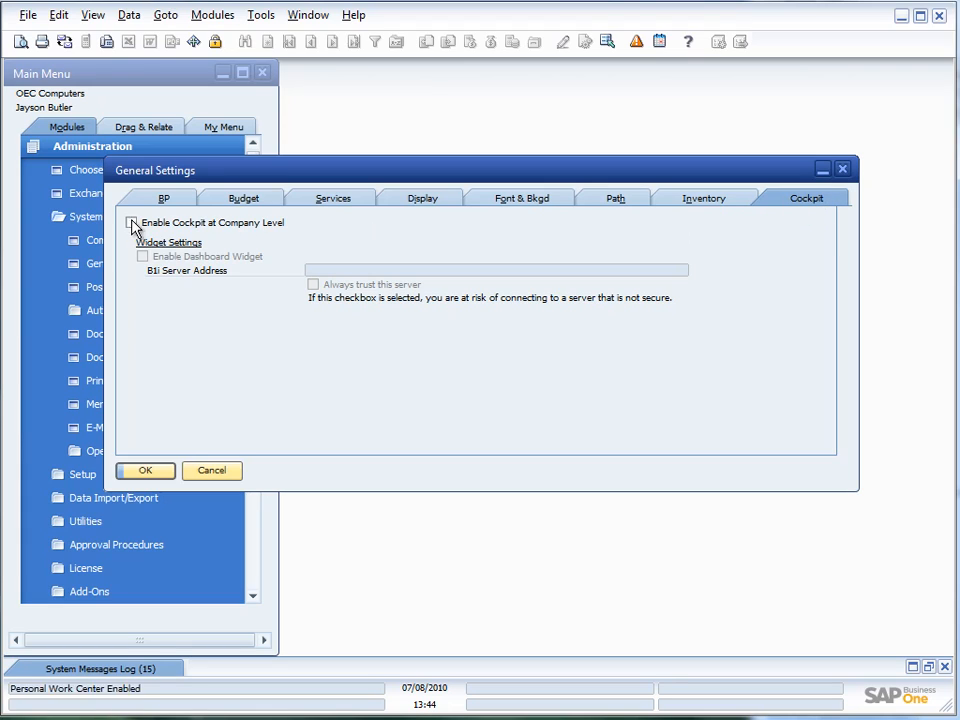
pyautogui.click(132, 223)
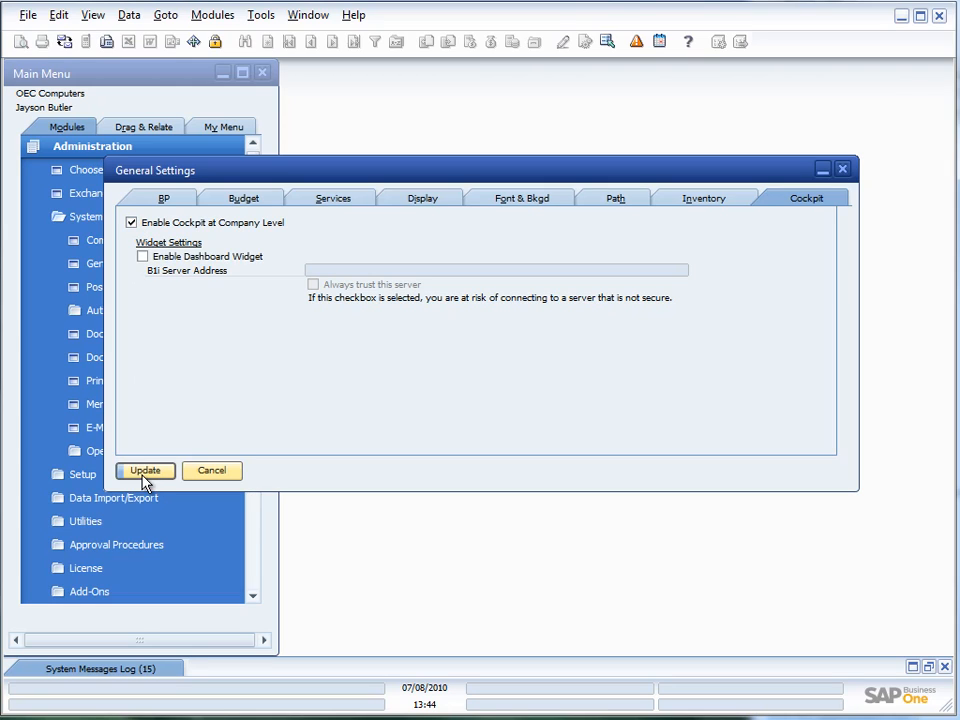
pyautogui.click(145, 470)
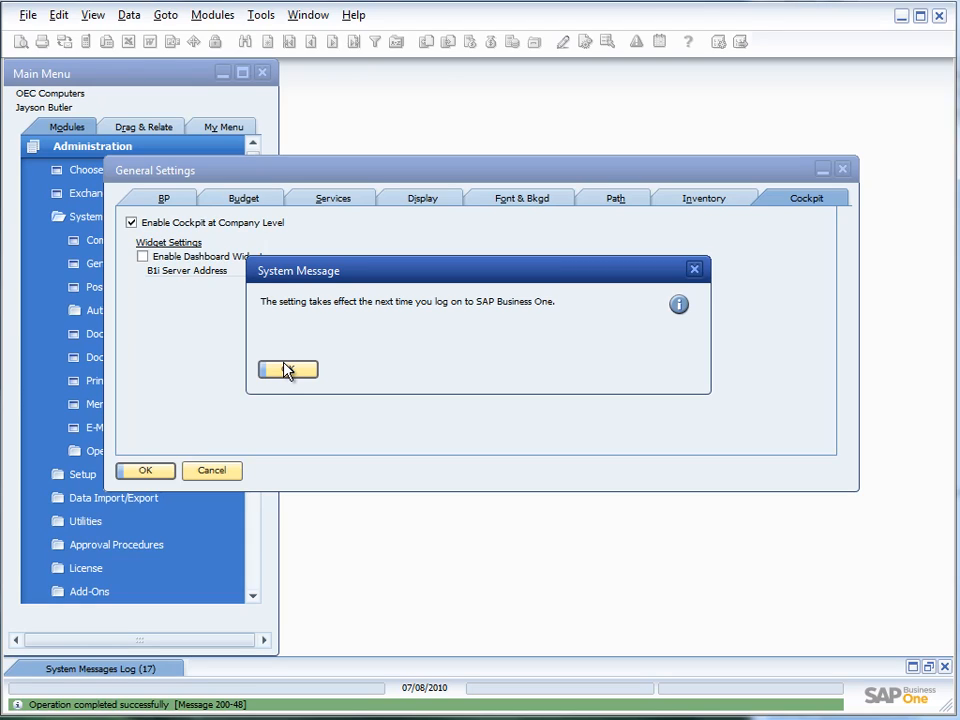
pyautogui.click(288, 370)
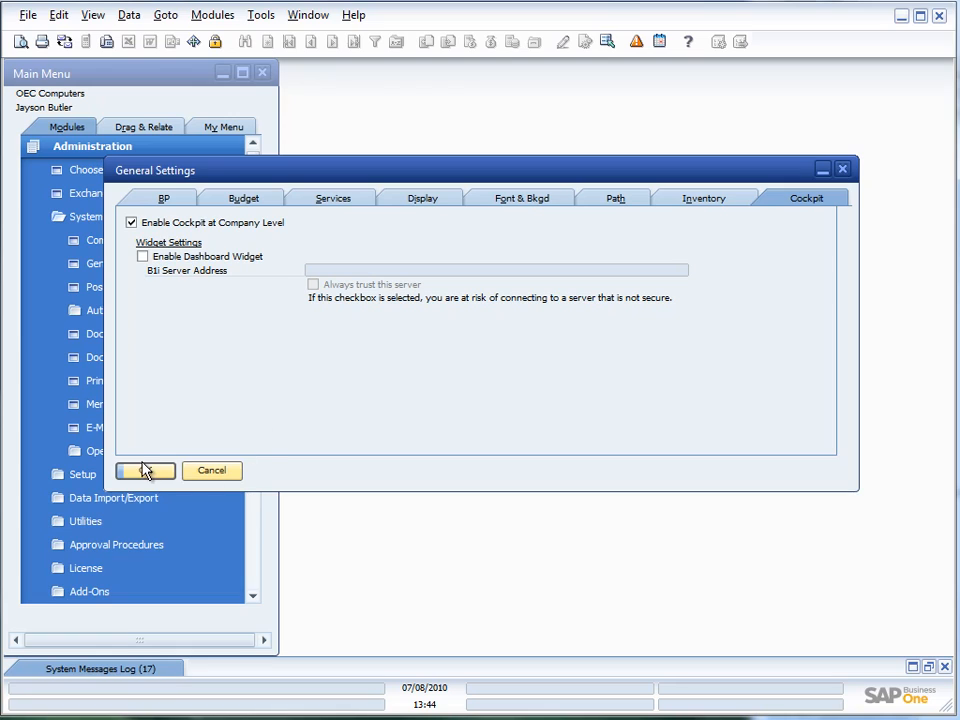
pyautogui.click(145, 470)
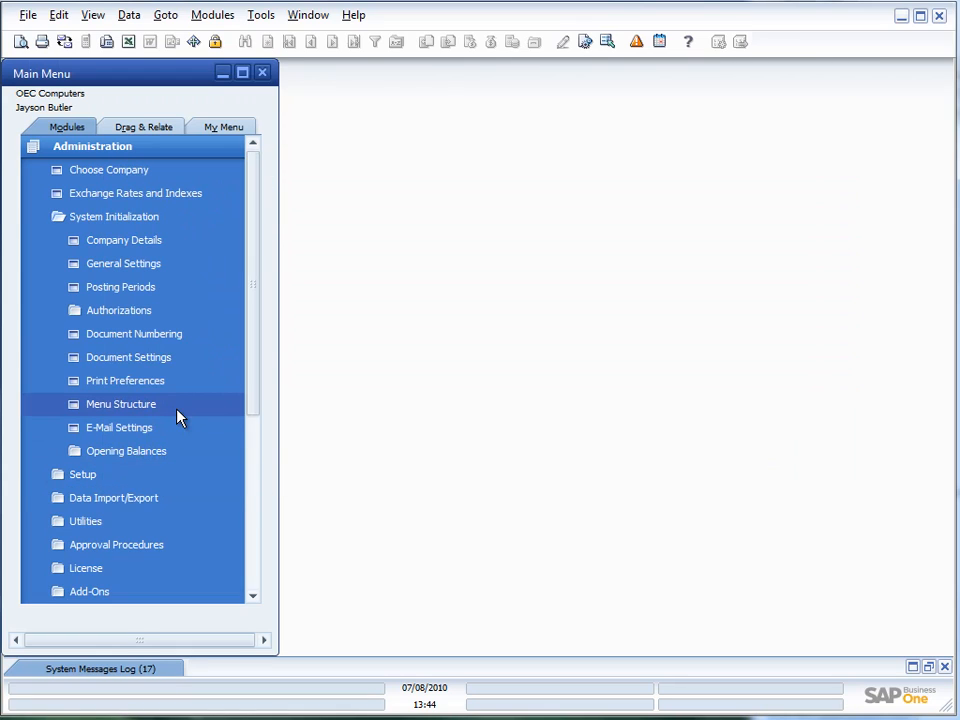
pyautogui.moveTo(314, 76)
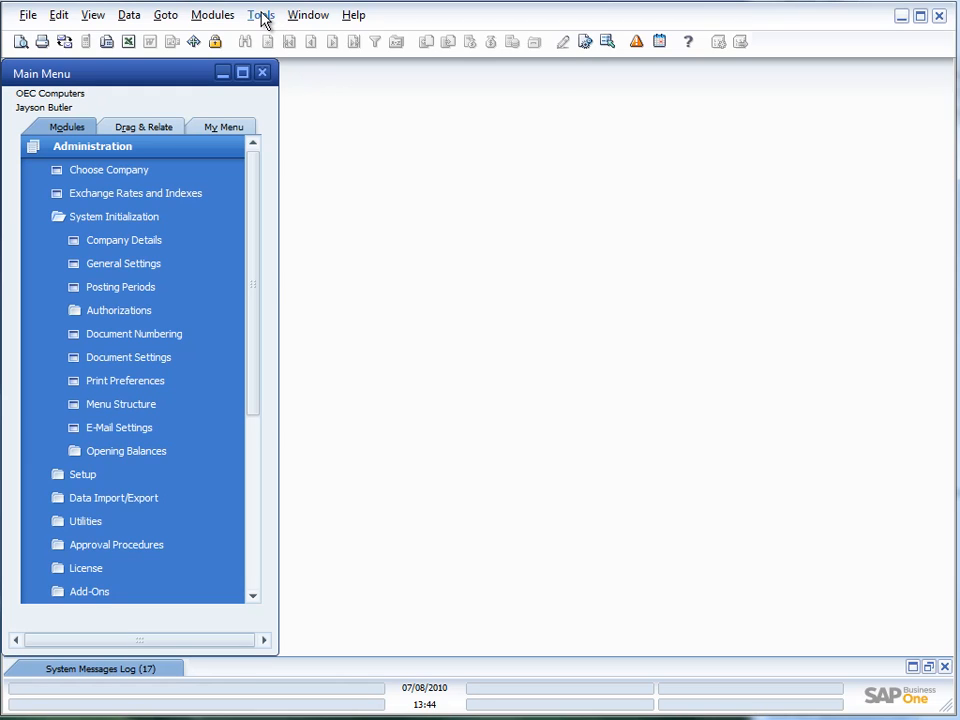
# Enable My Cockpit from the Tools > Cockpit menu and confirm the message.
pyautogui.click(260, 14)
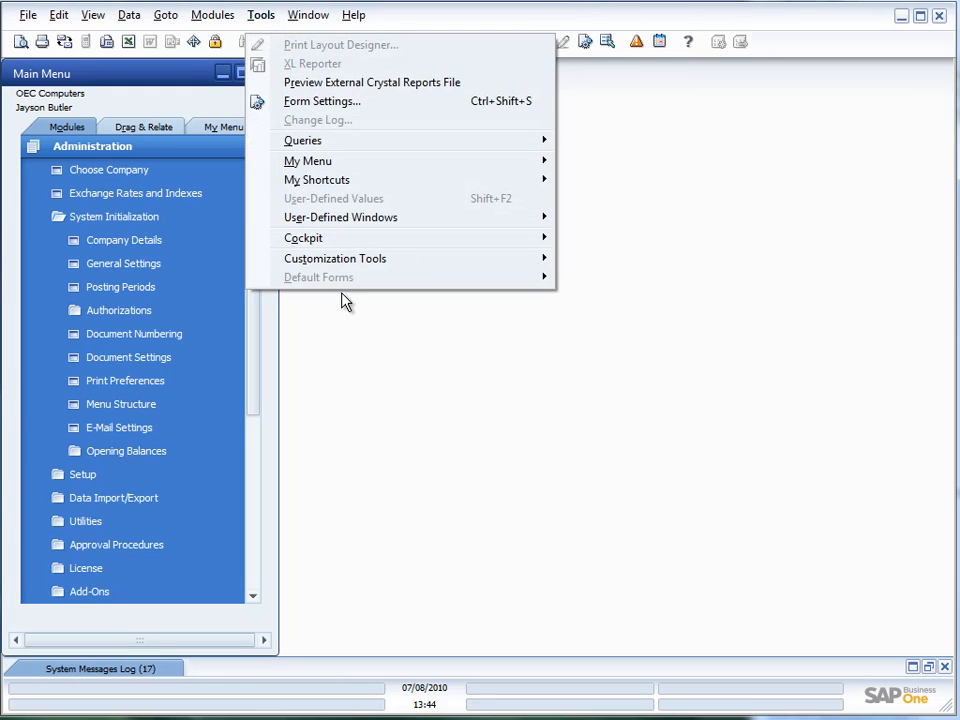
pyautogui.moveTo(305, 238)
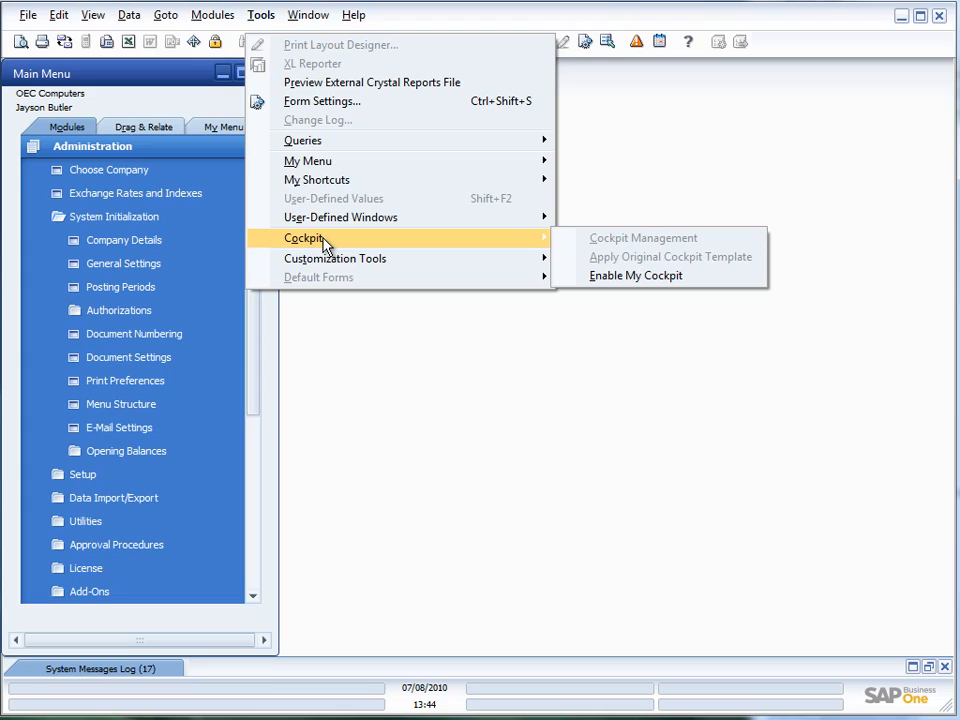
pyautogui.click(635, 275)
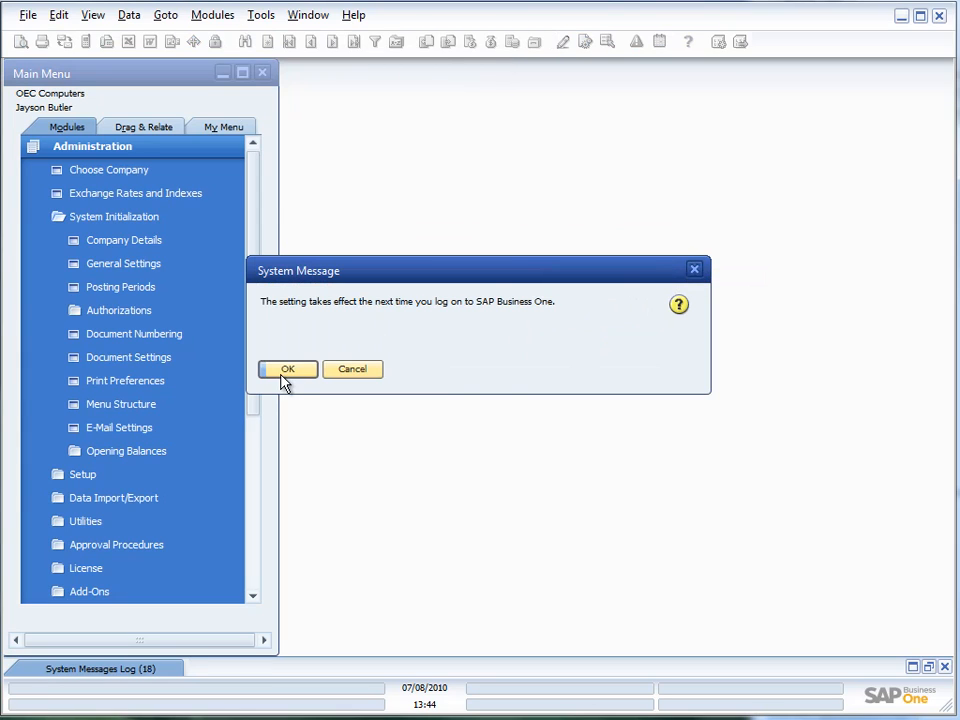
pyautogui.click(288, 369)
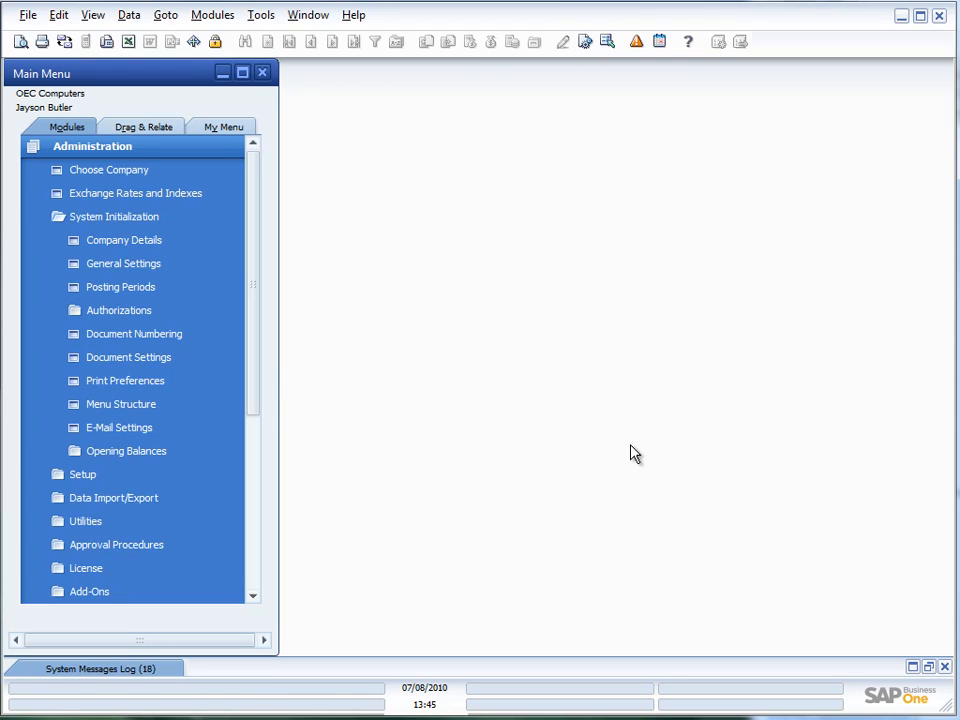
pyautogui.moveTo(717, 348)
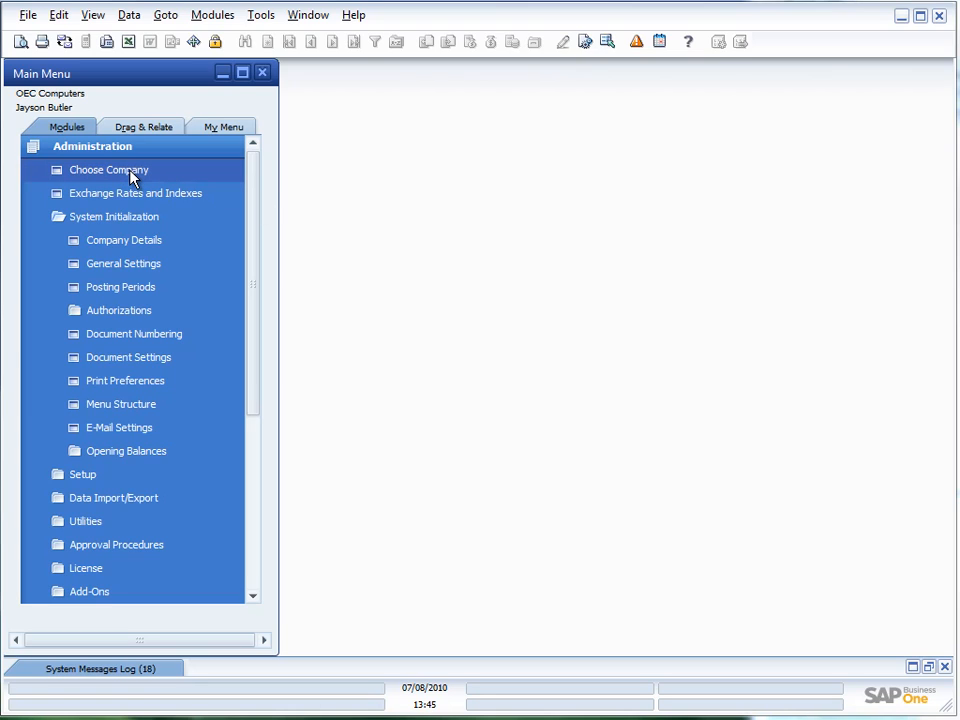
# Log on again as user 'manager' to the OEC Computers company.
pyautogui.click(108, 169)
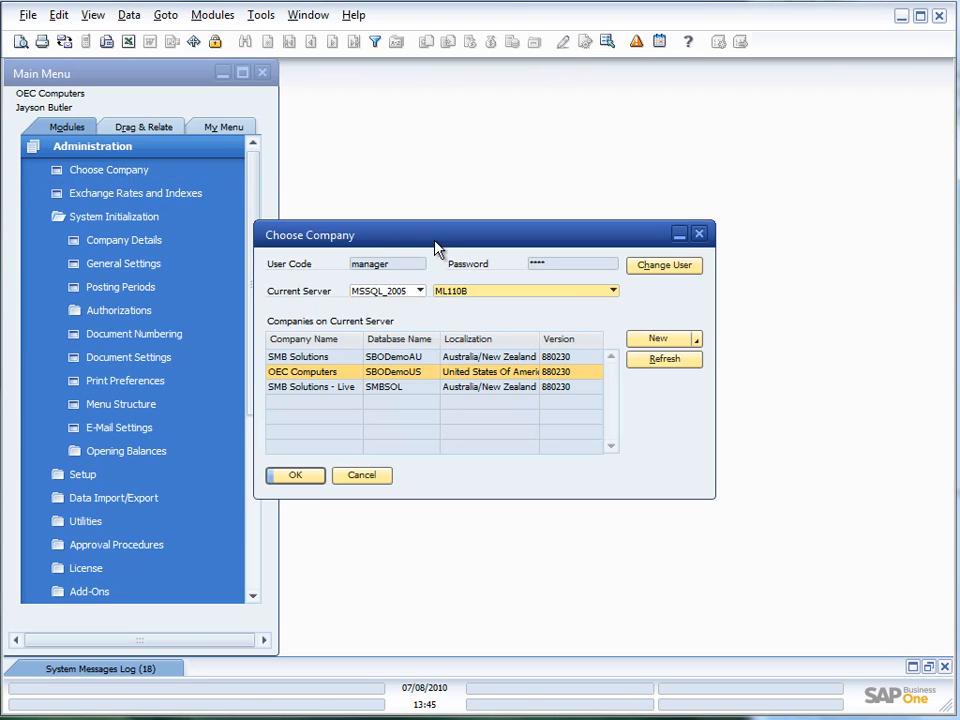
pyautogui.click(385, 263)
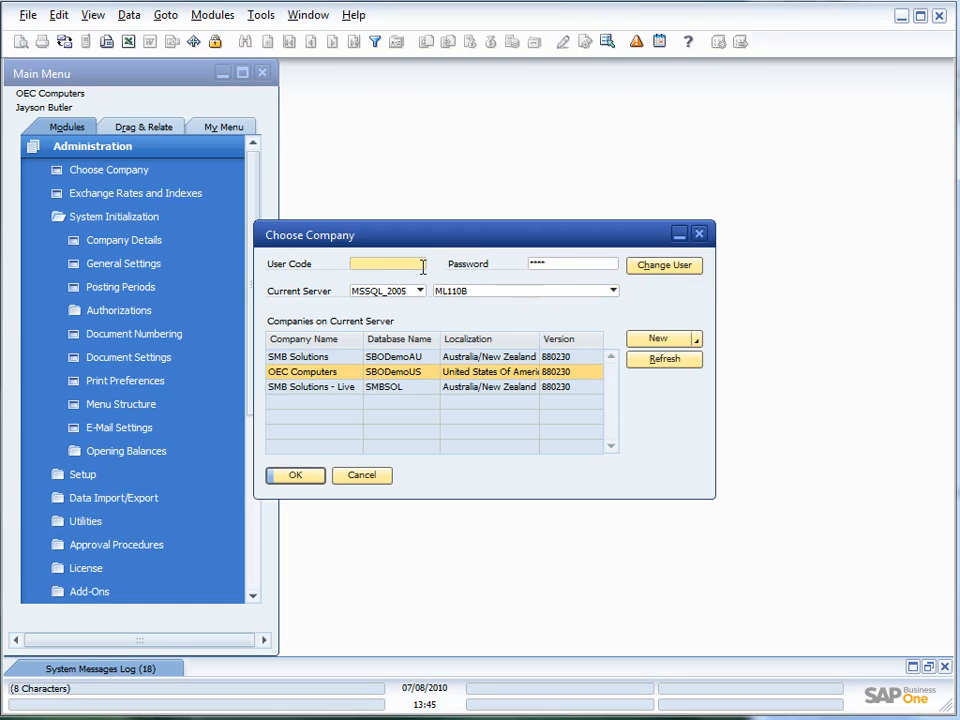
pyautogui.write('manager')
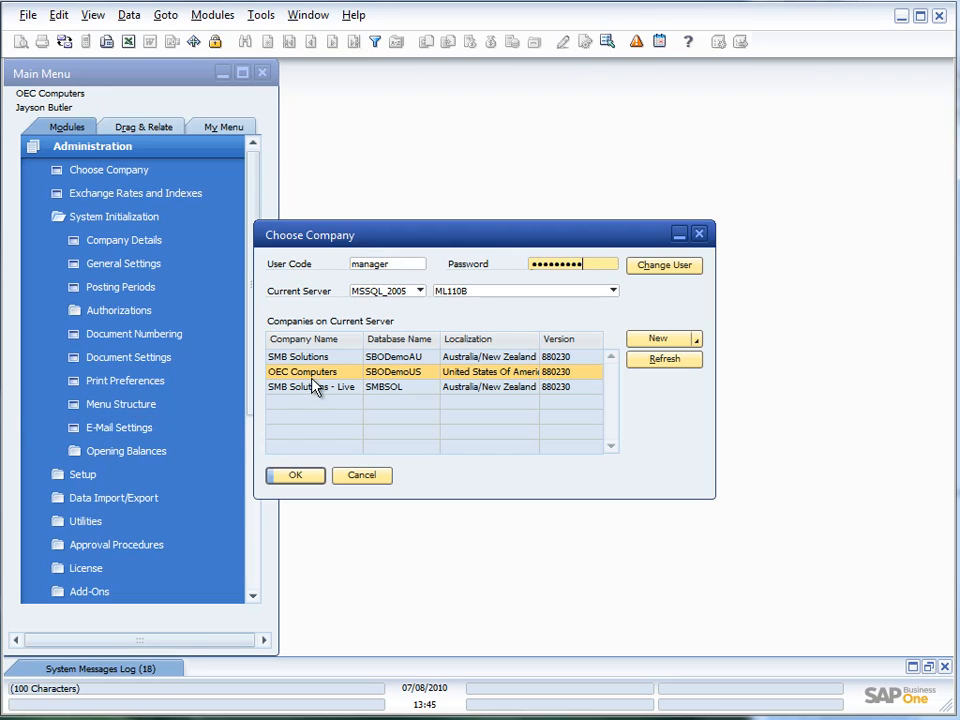
pyautogui.click(294, 475)
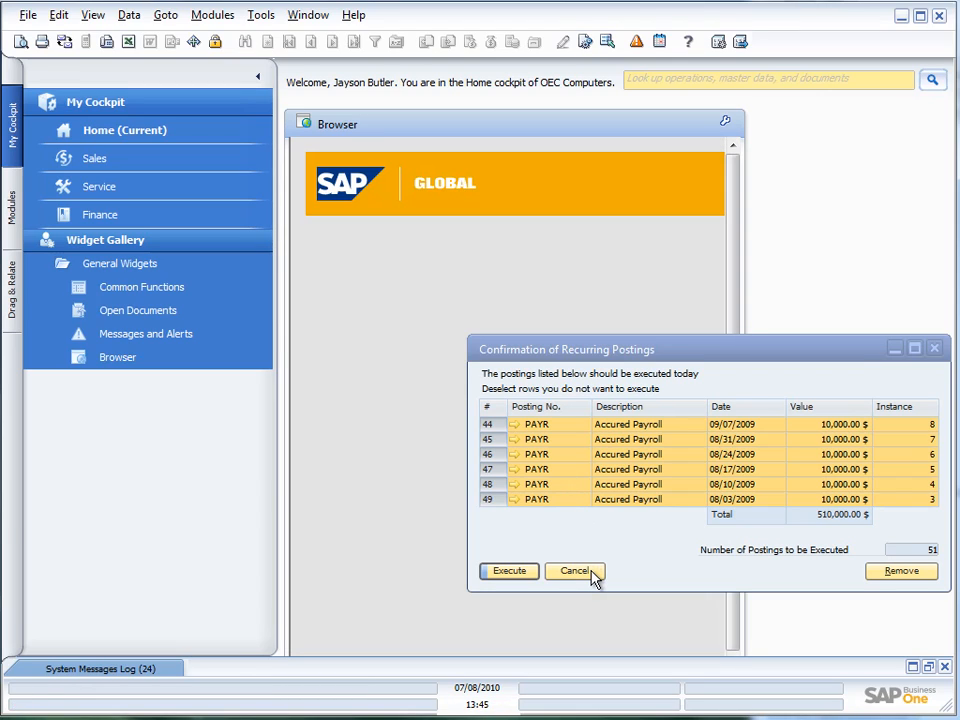
# Cancel the Confirmation of Recurring Postings window without executing postings.
pyautogui.click(575, 571)
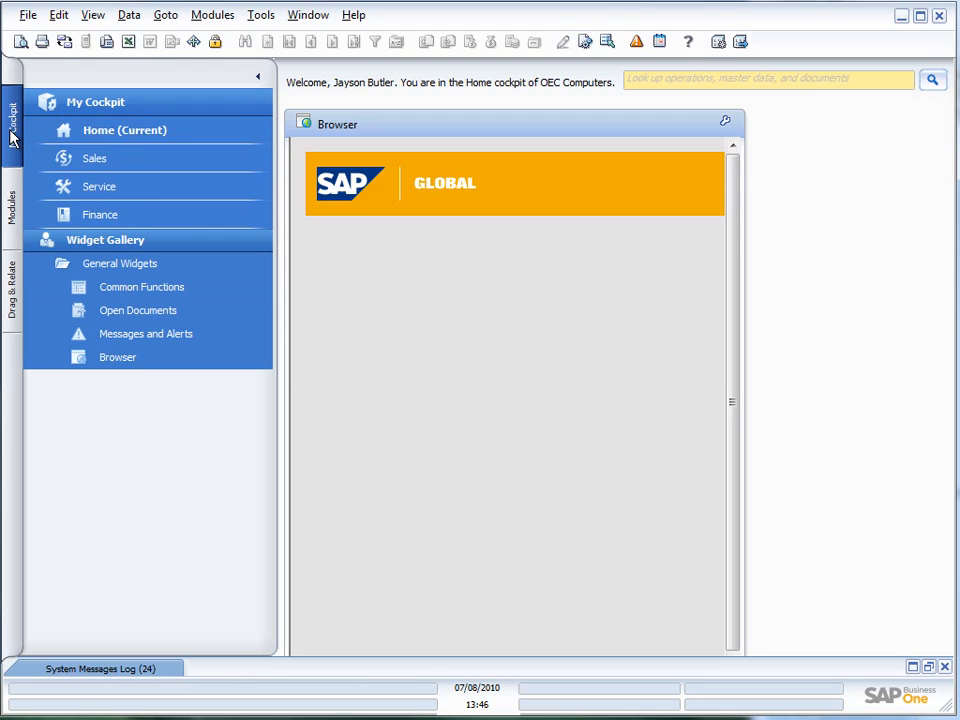
pyautogui.moveTo(55, 140)
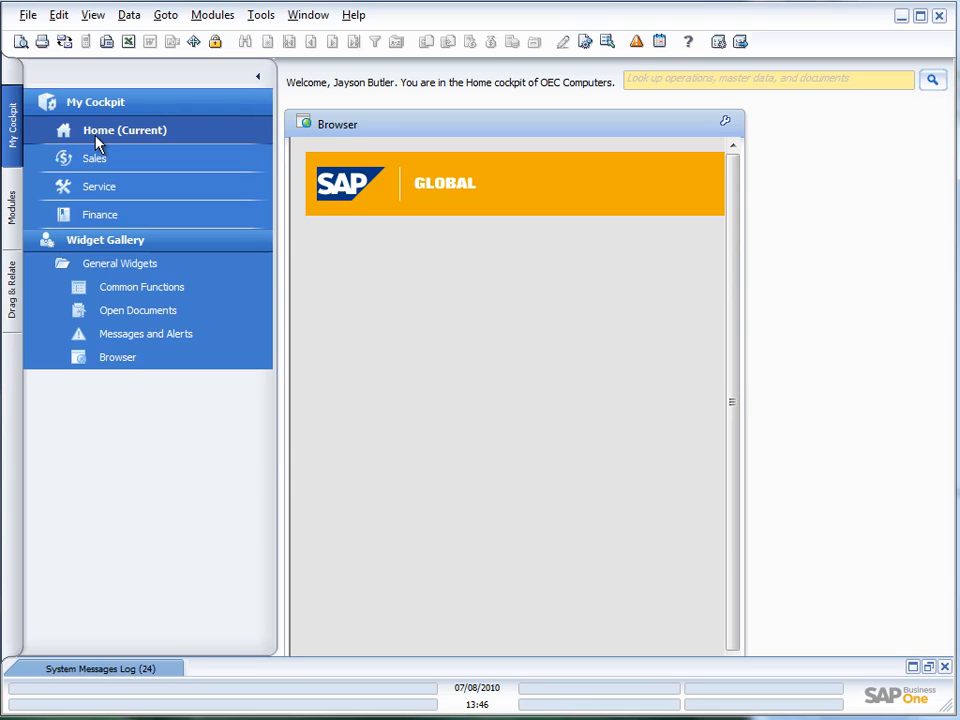
# Move through the Sales and Service cockpits to reach the Finance cockpit.
pyautogui.click(94, 158)
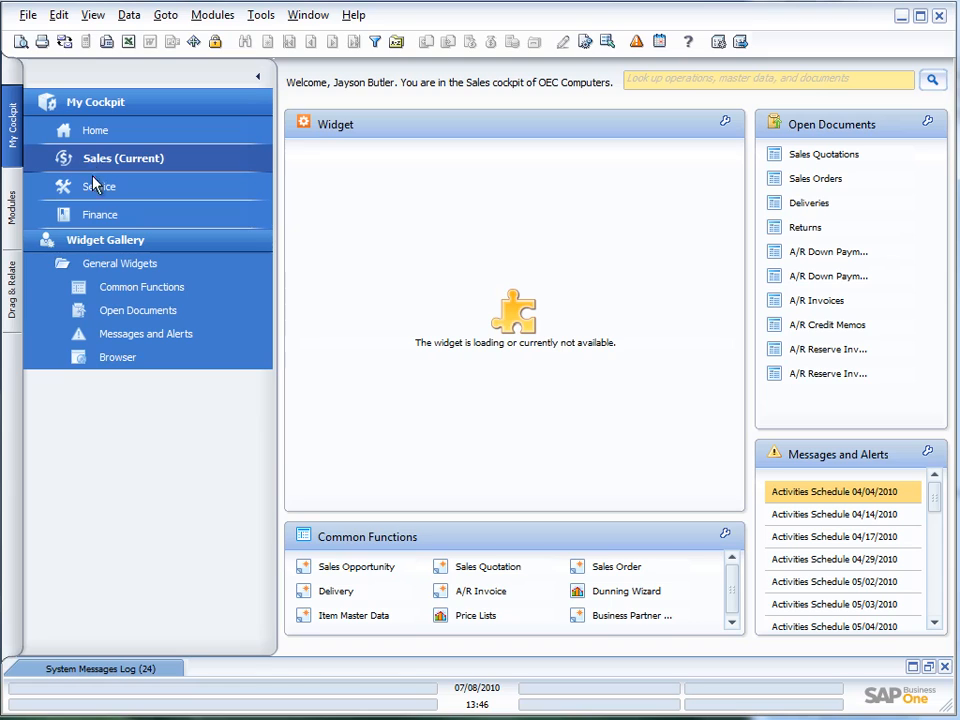
pyautogui.click(100, 186)
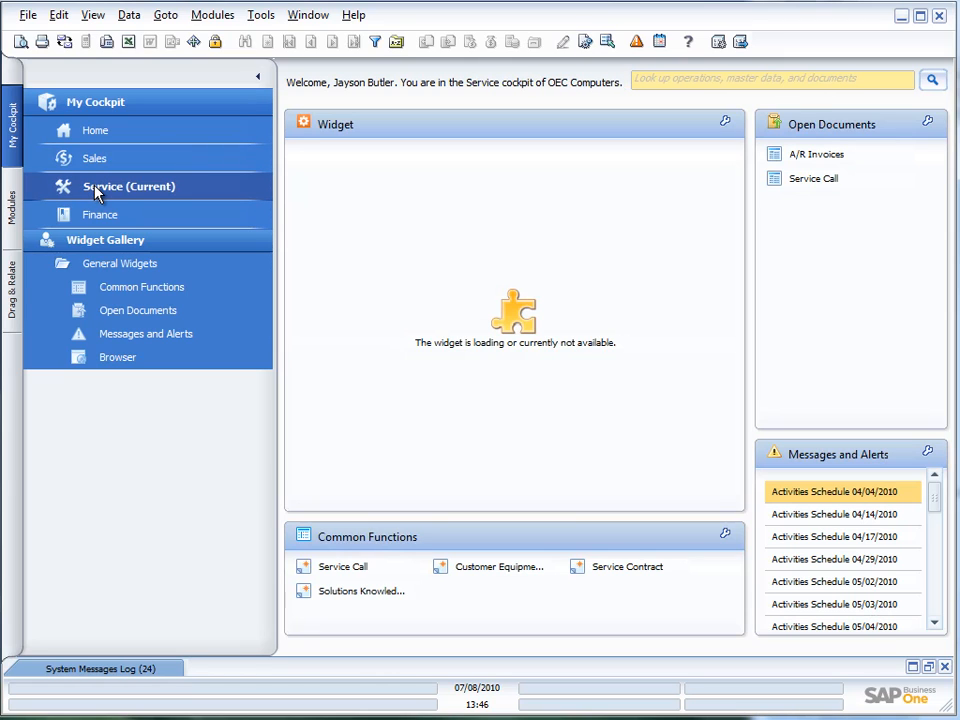
pyautogui.click(100, 214)
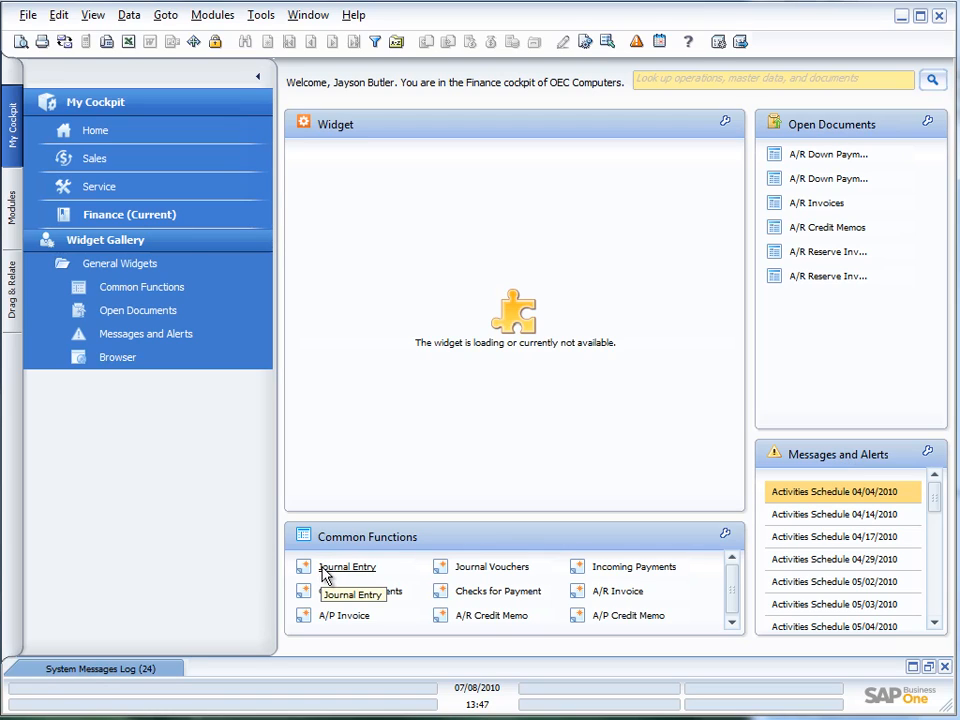
pyautogui.moveTo(210, 186)
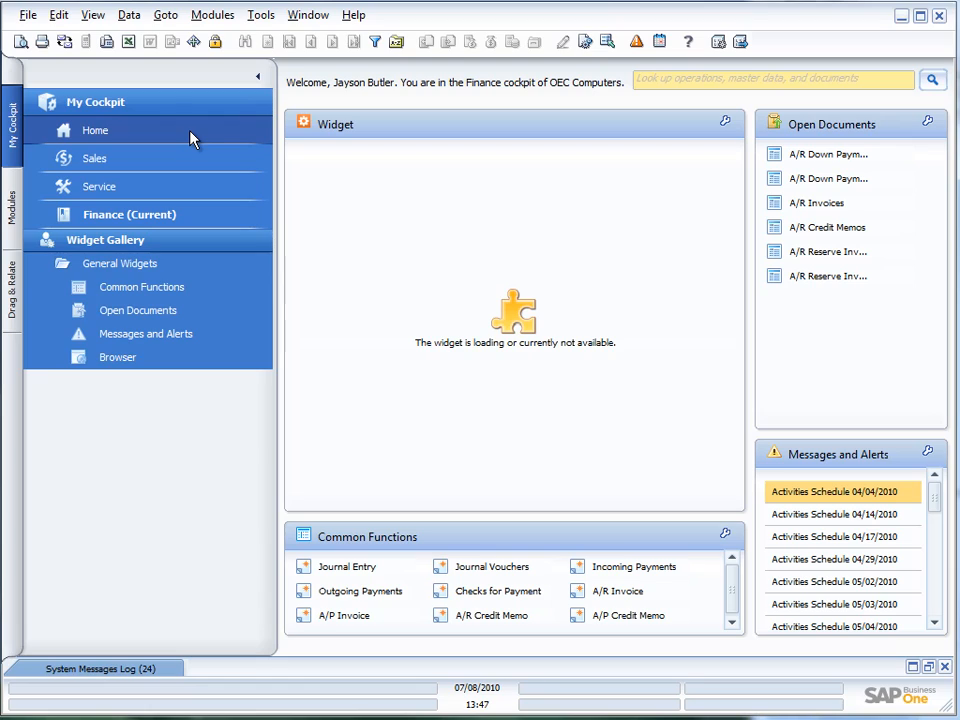
pyautogui.moveTo(192, 138)
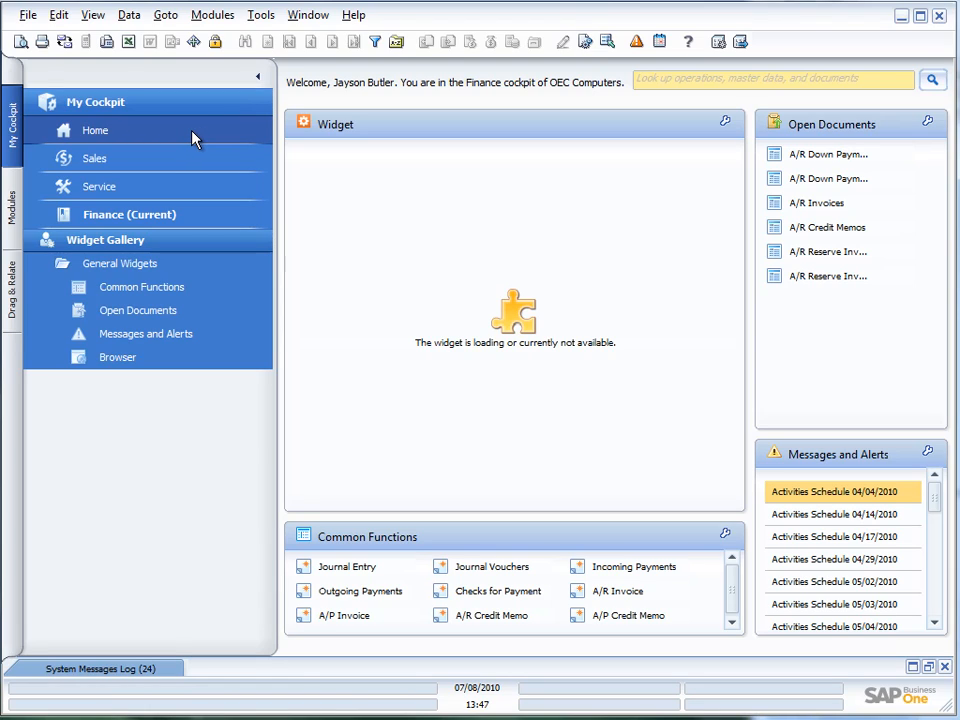
pyautogui.moveTo(535, 421)
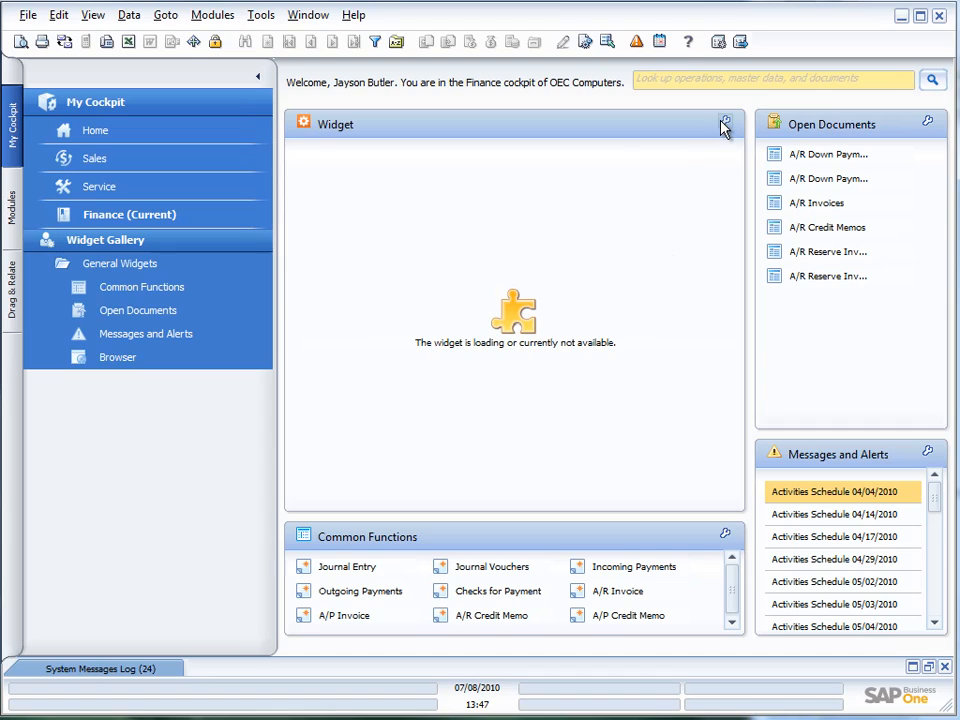
# Remove the unavailable widget, confirm with Yes, and open the new Browser widget's options.
pyautogui.click(724, 121)
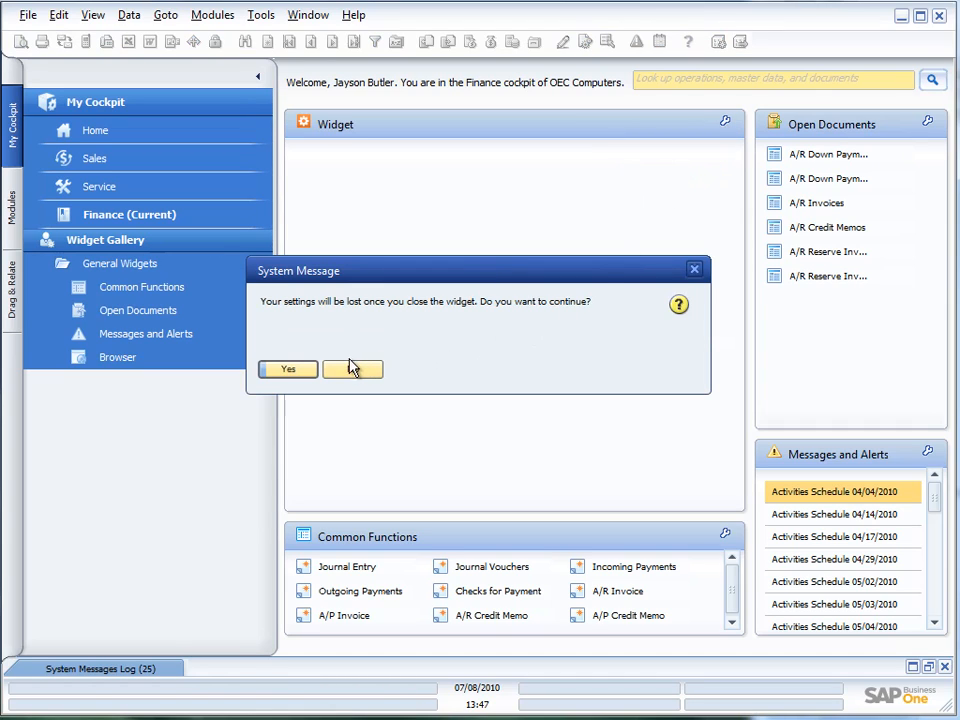
pyautogui.click(288, 369)
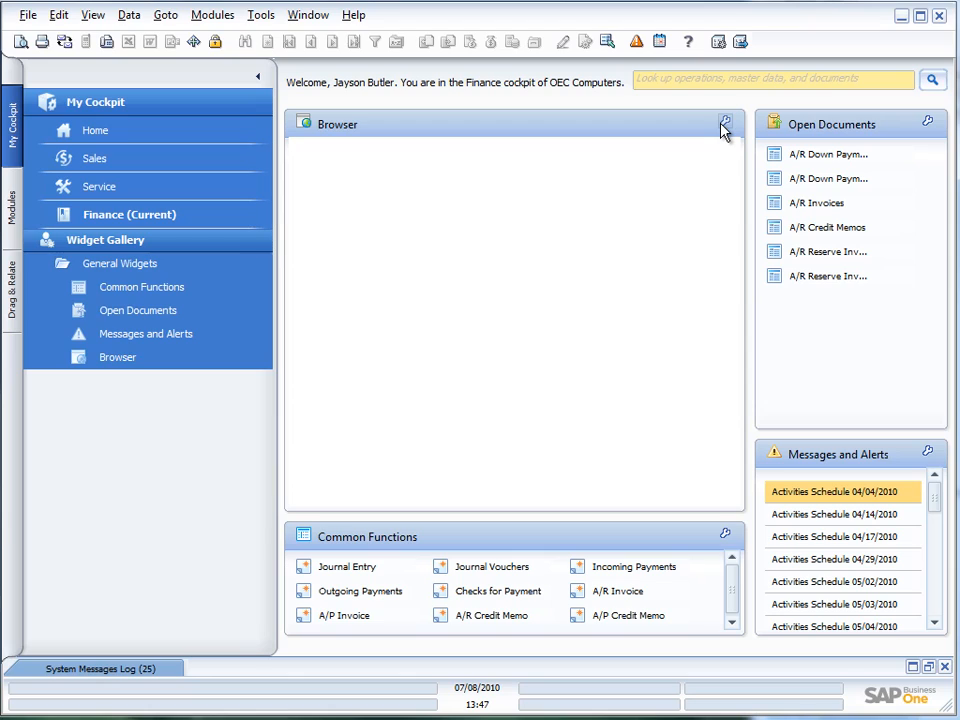
pyautogui.click(726, 123)
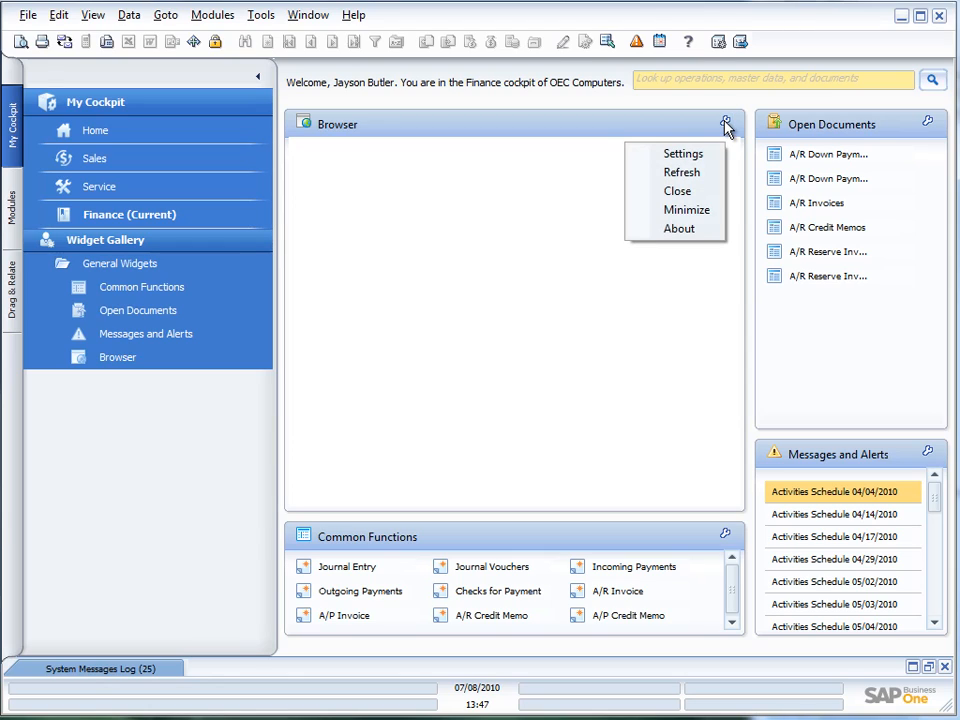
pyautogui.moveTo(683, 153)
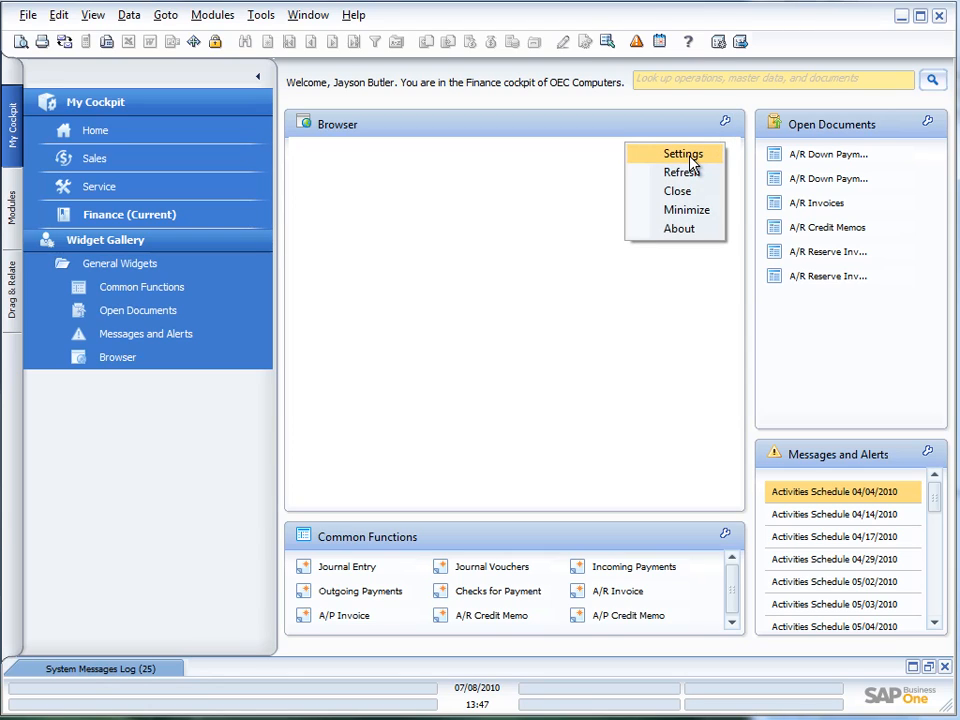
pyautogui.moveTo(687, 210)
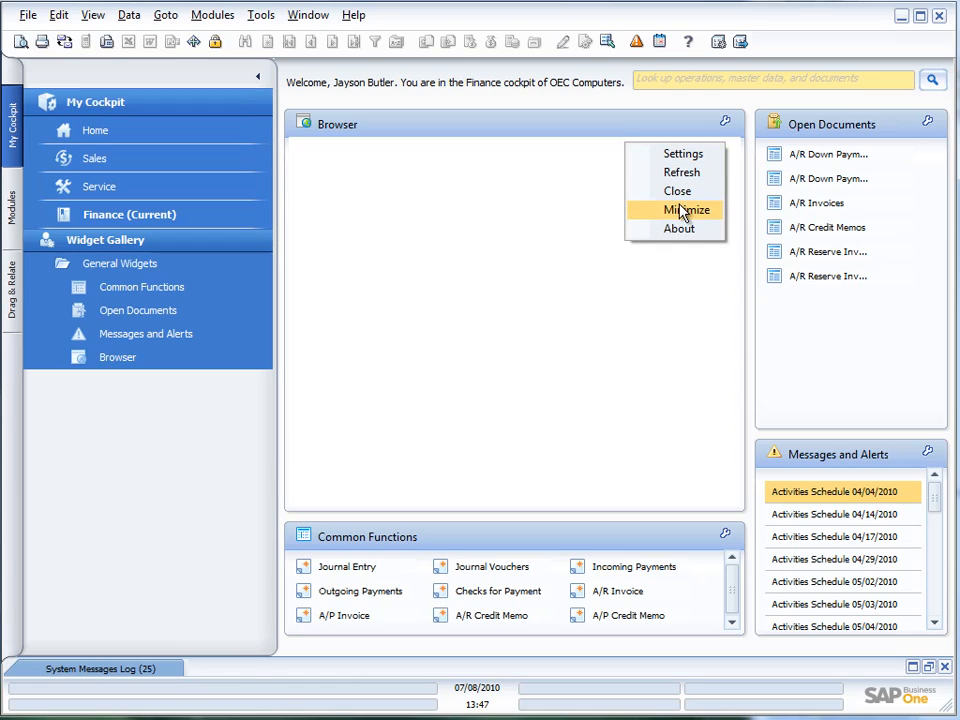
pyautogui.moveTo(679, 233)
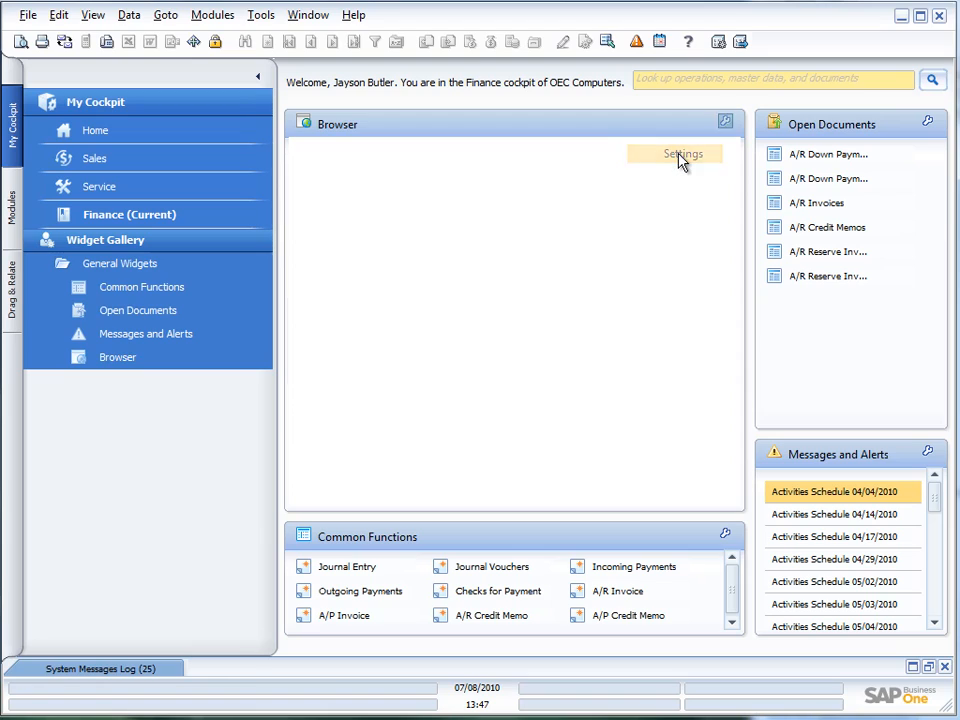
pyautogui.click(678, 154)
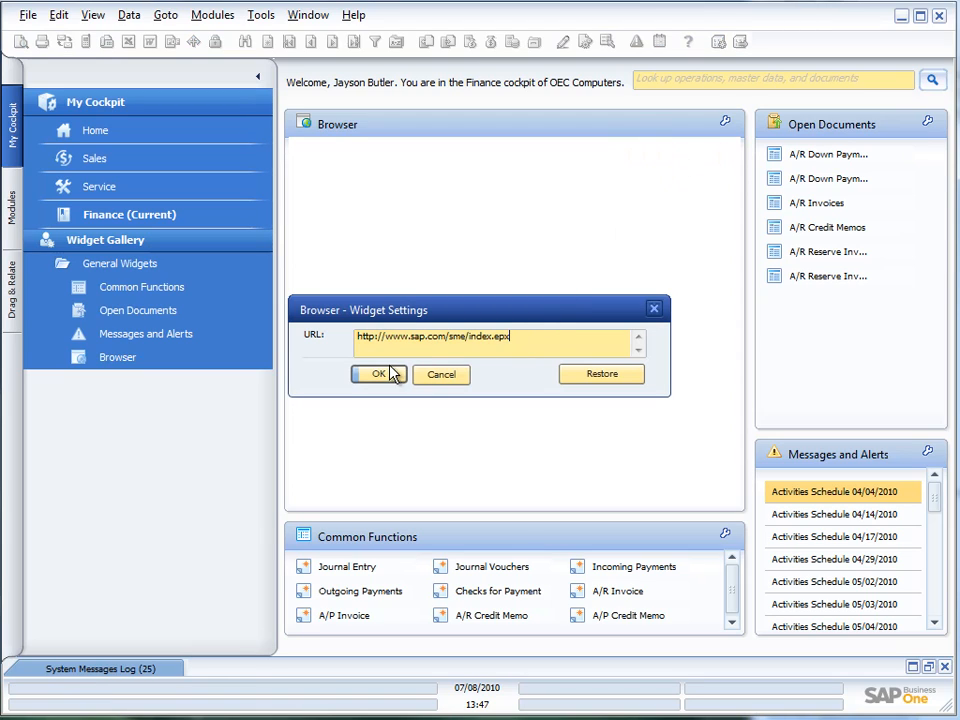
pyautogui.click(378, 374)
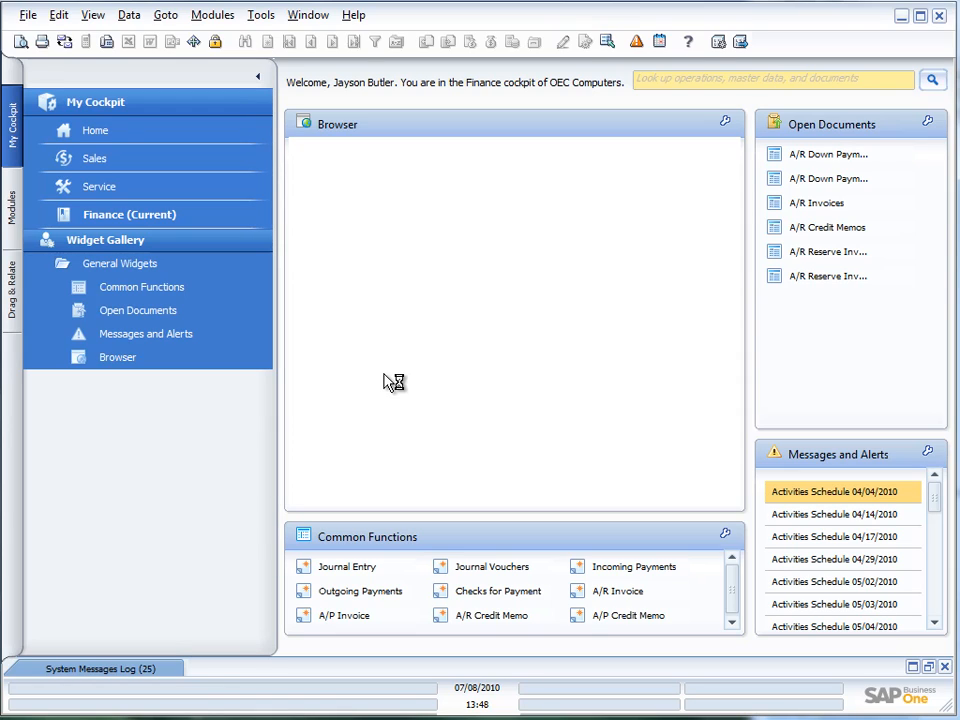
pyautogui.moveTo(929, 124)
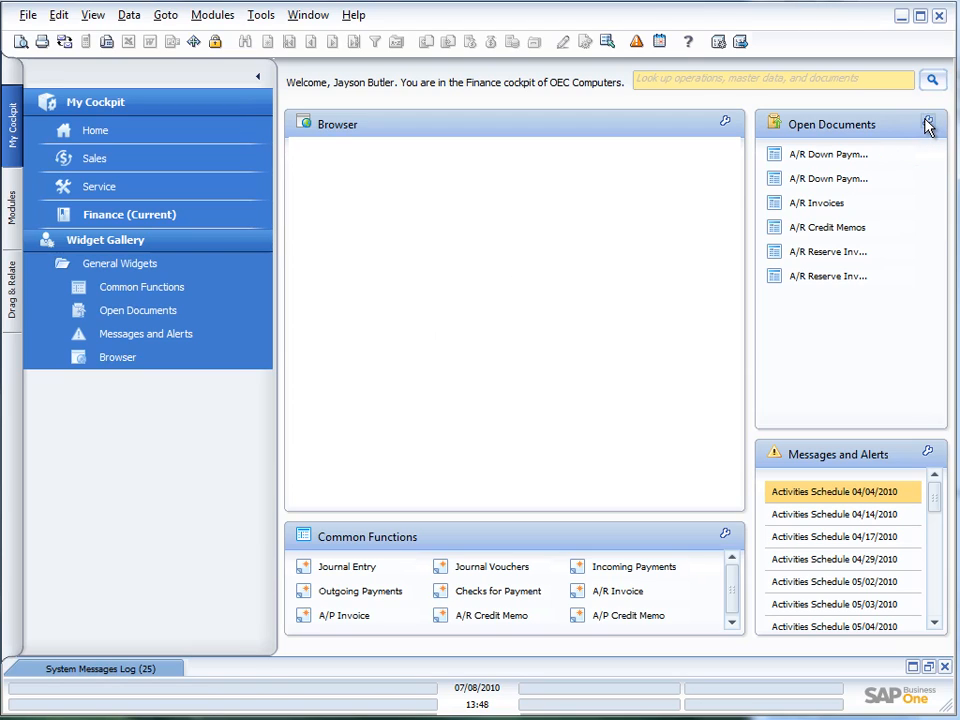
# Refresh the Open Documents widget counts, then open the Browser widget's options menu.
pyautogui.click(927, 123)
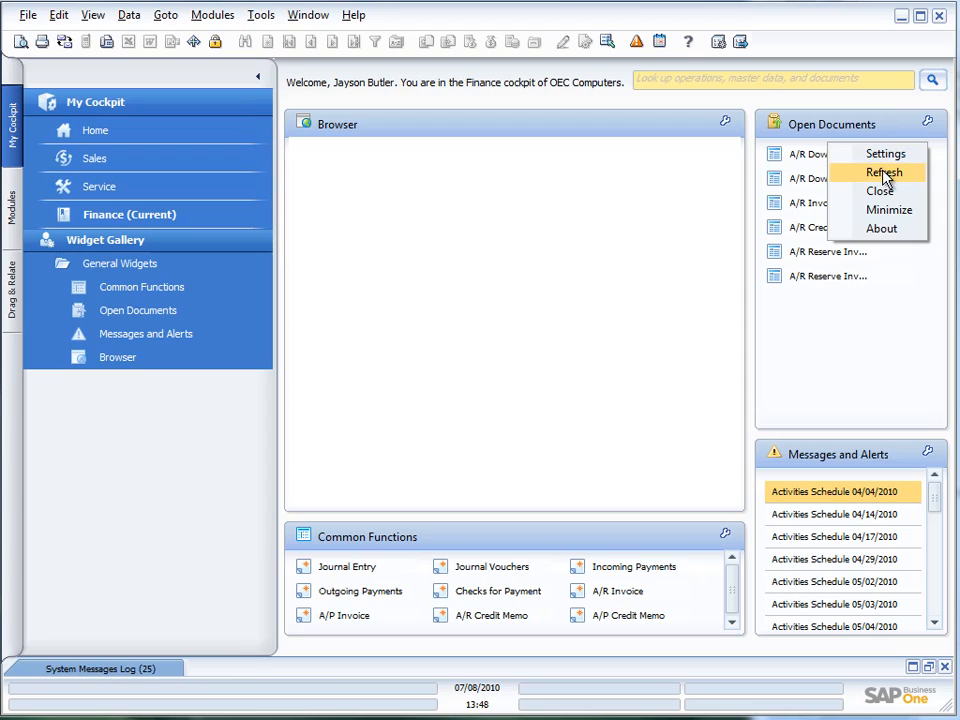
pyautogui.click(883, 172)
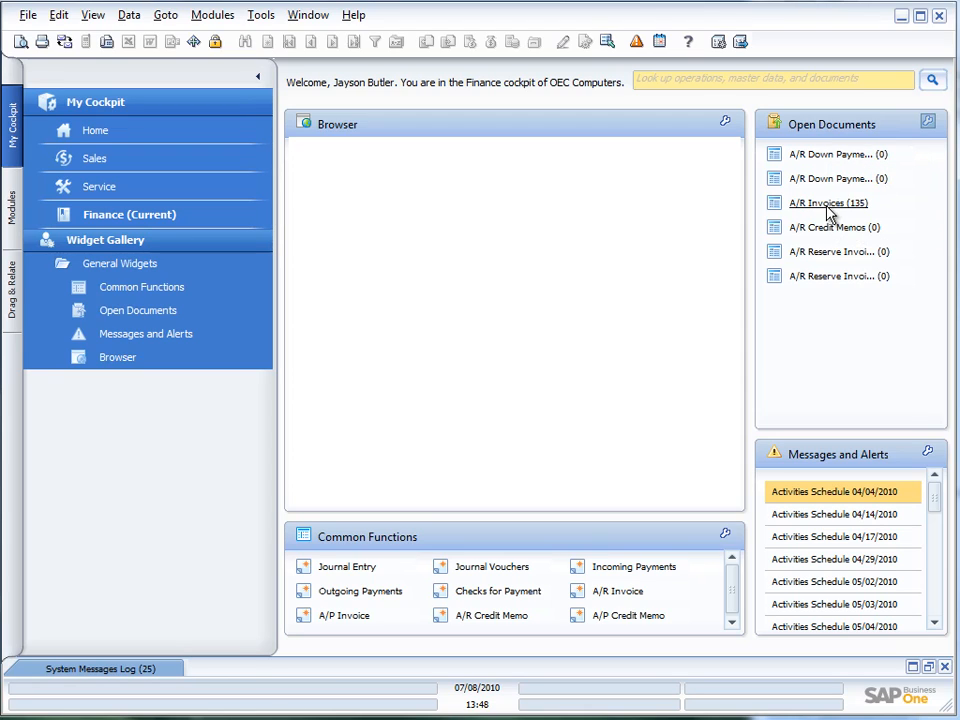
pyautogui.moveTo(828, 203)
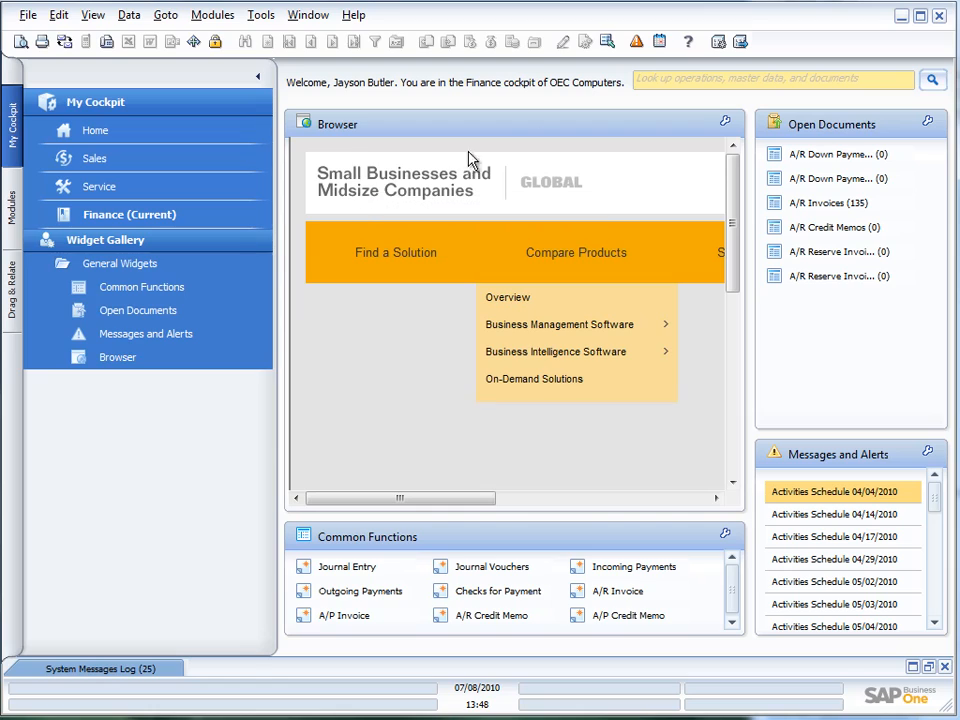
pyautogui.click(726, 123)
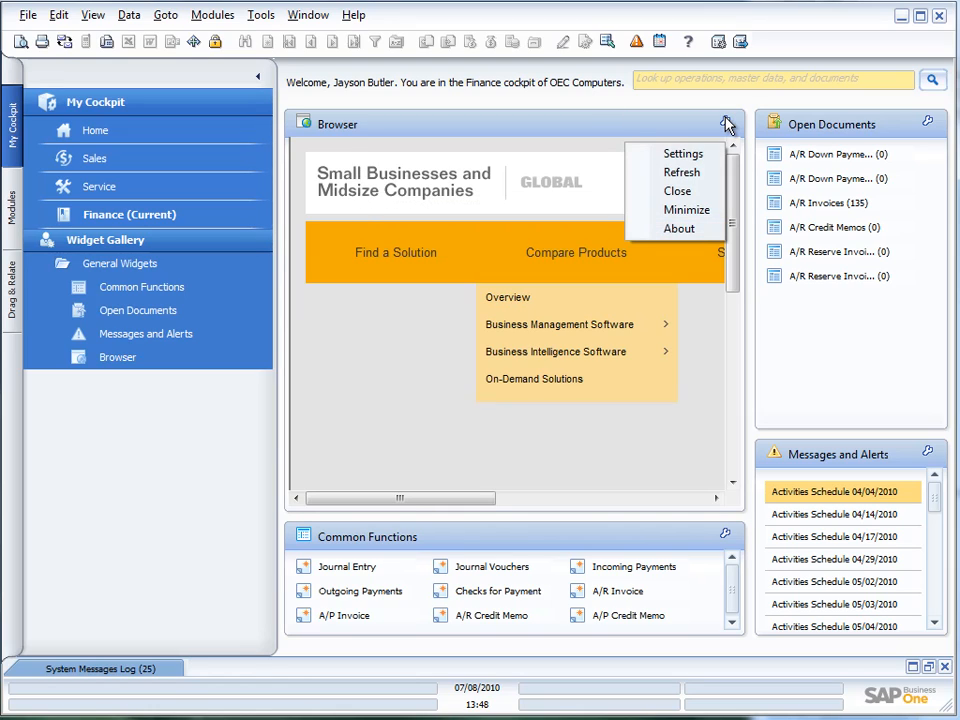
pyautogui.moveTo(683, 153)
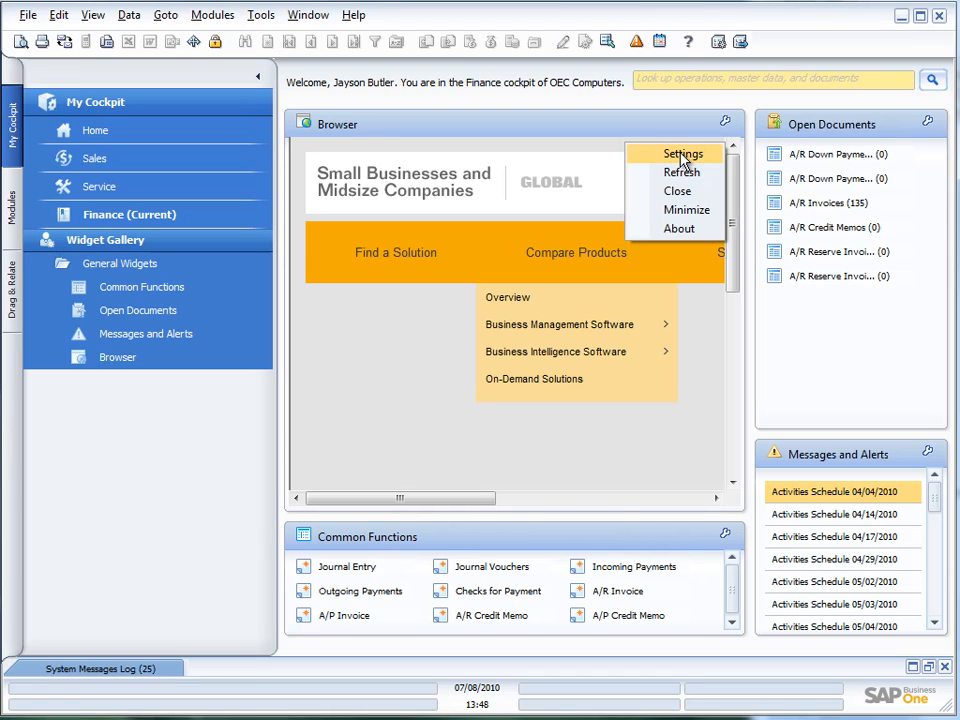
# Replace the Browser widget's settings URL with the company intranet address.
pyautogui.click(684, 153)
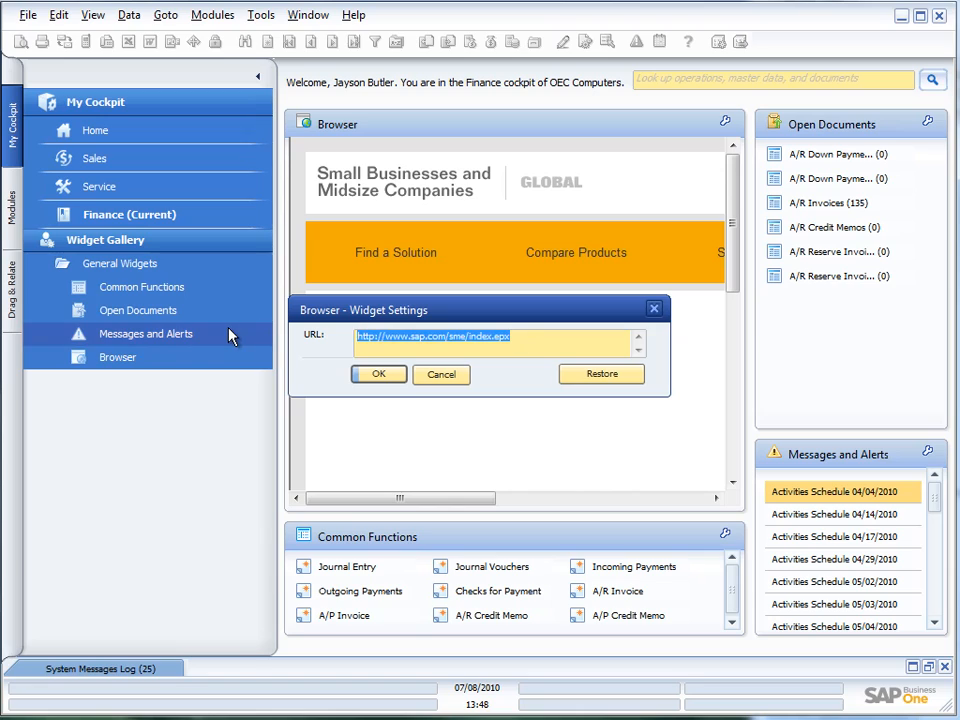
pyautogui.write('http://')
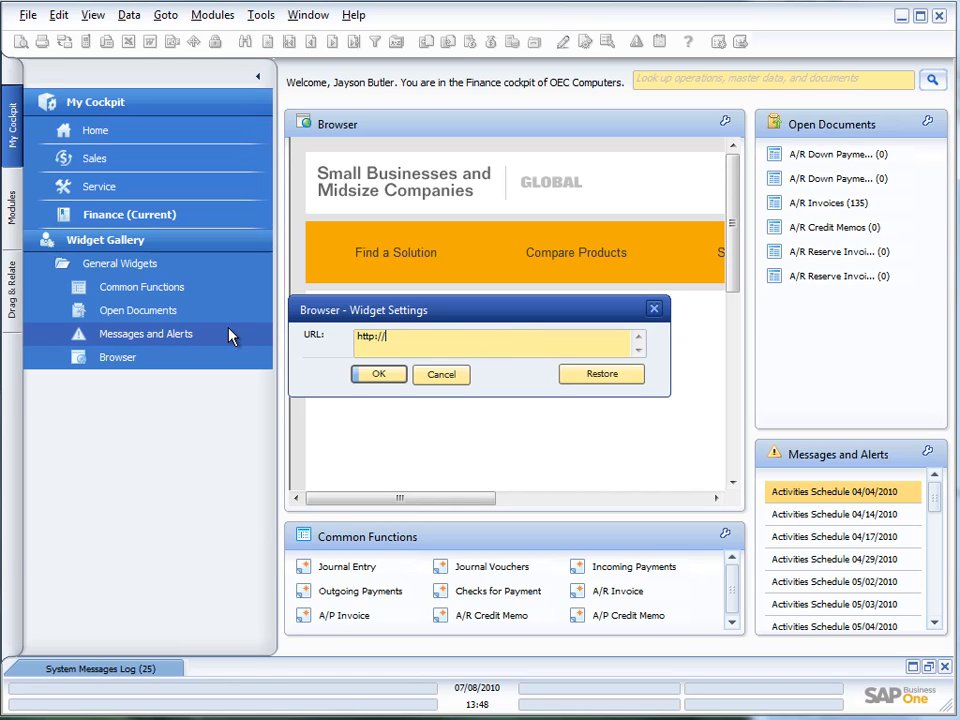
pyautogui.write('companyw')
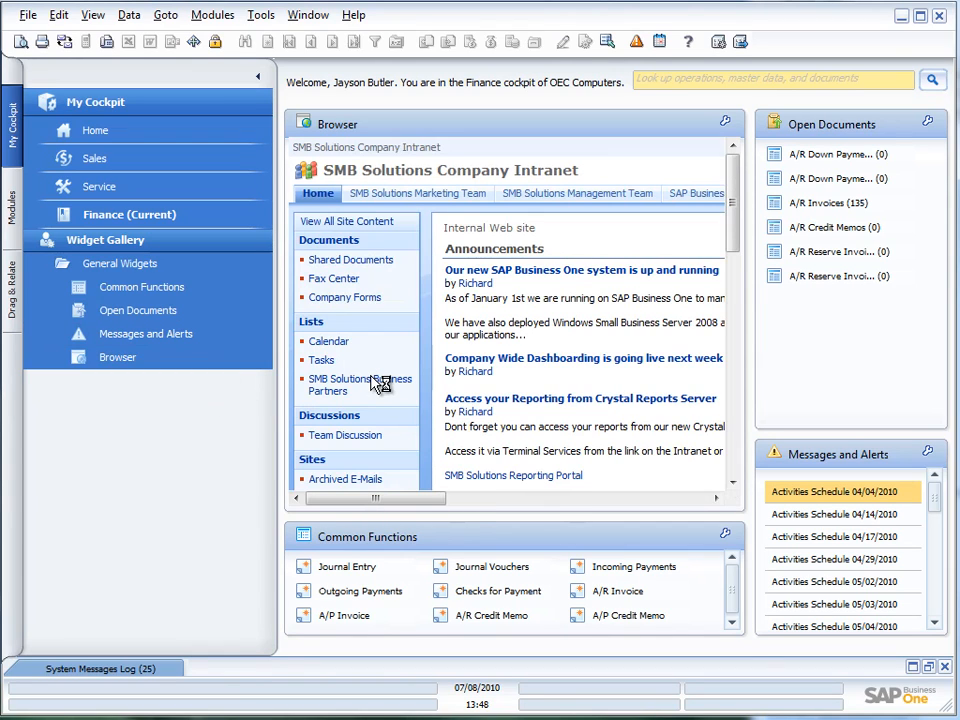
pyautogui.moveTo(375, 498); pyautogui.dragTo(549, 498)
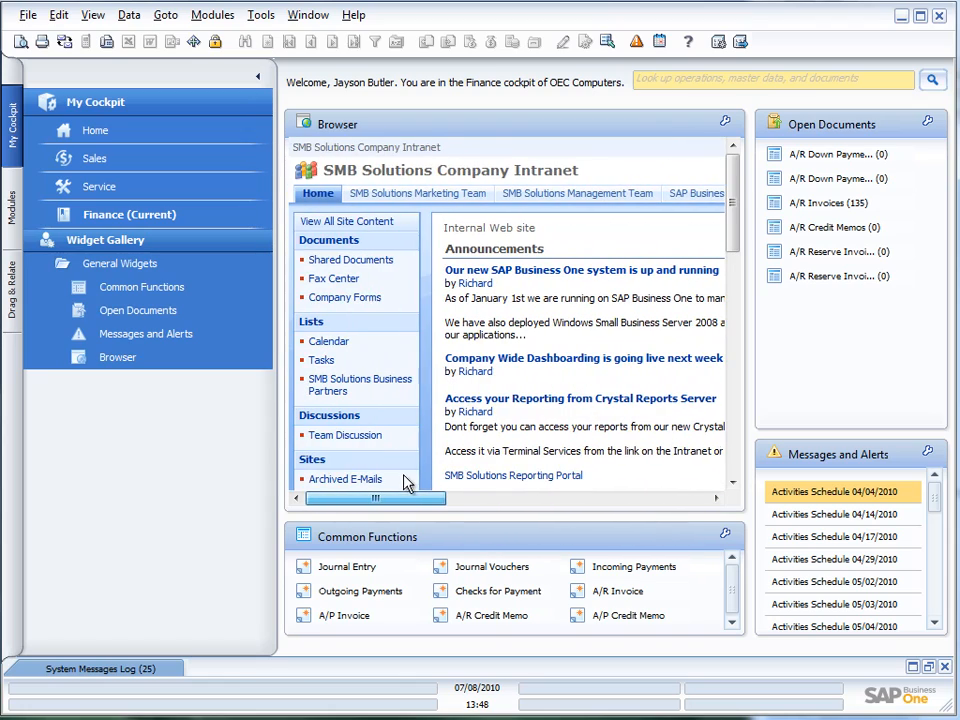
pyautogui.scroll(-3)
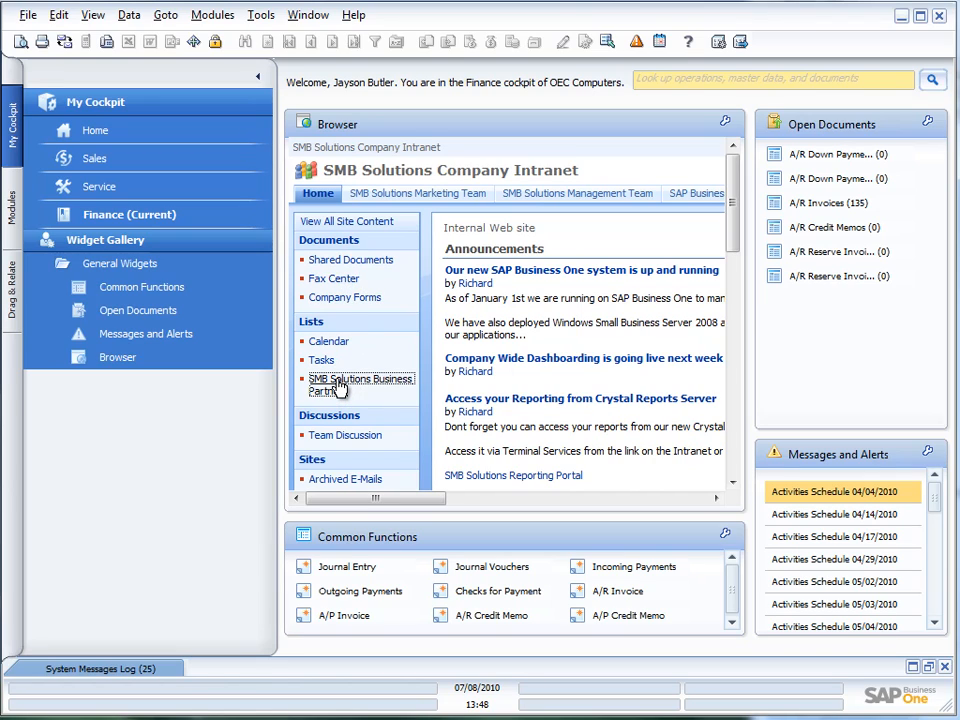
# Open the SMB Solutions Business Partners list in the intranet page.
pyautogui.click(361, 385)
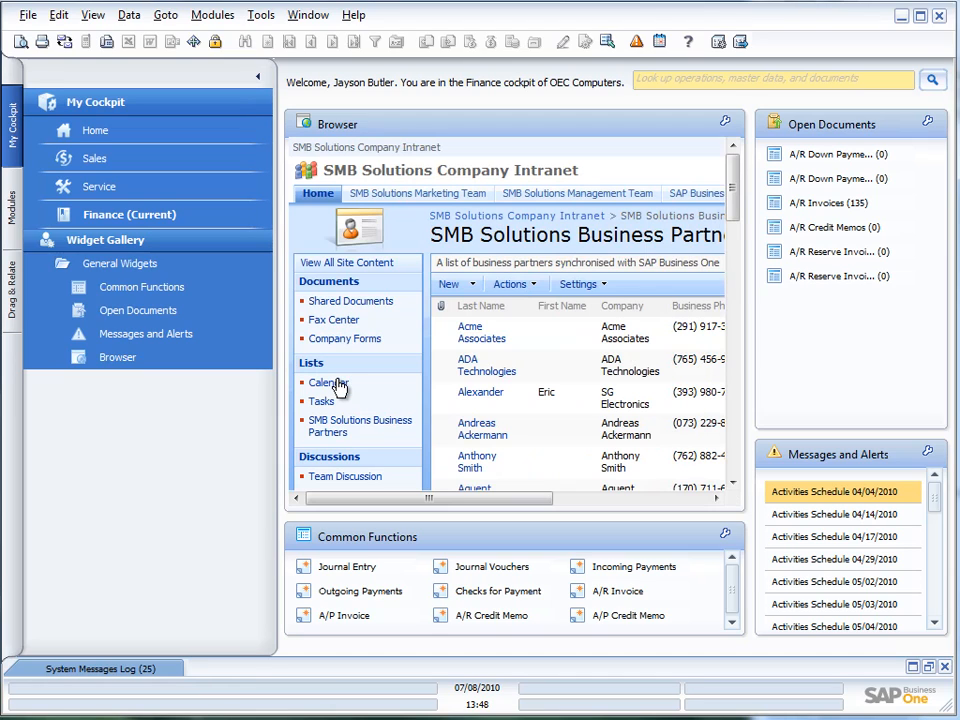
pyautogui.click(487, 365)
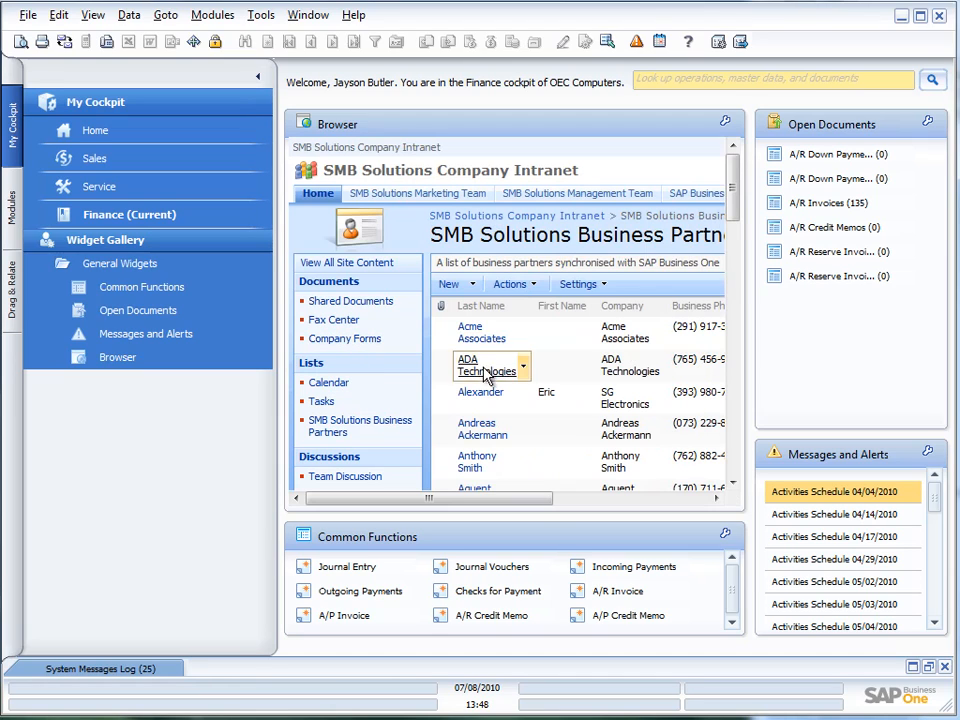
pyautogui.moveTo(430, 498); pyautogui.dragTo(610, 498)
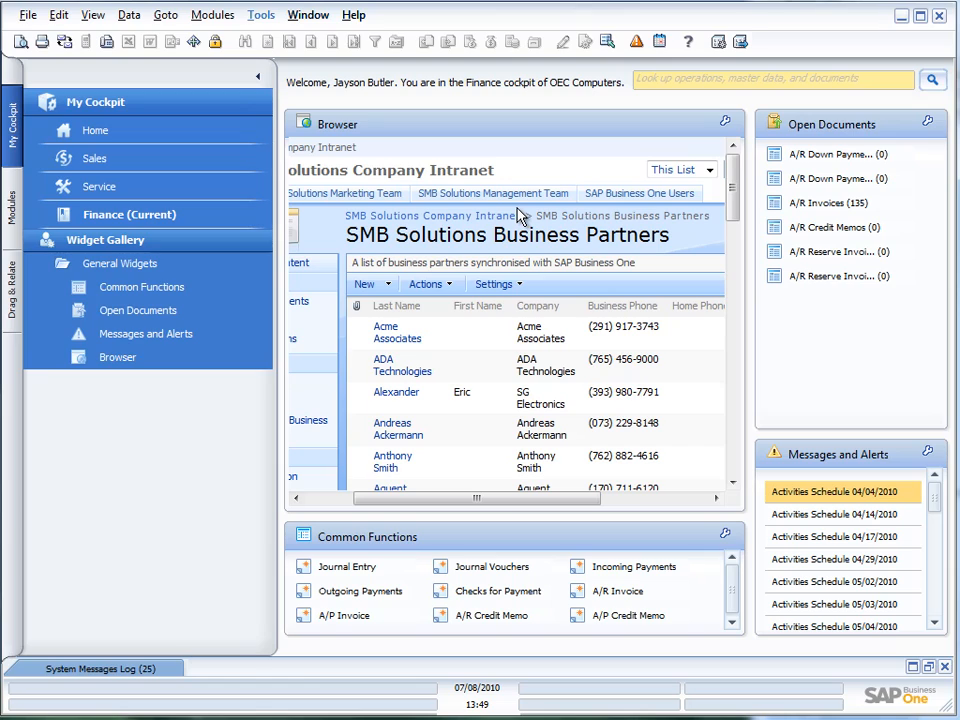
pyautogui.moveTo(388, 213)
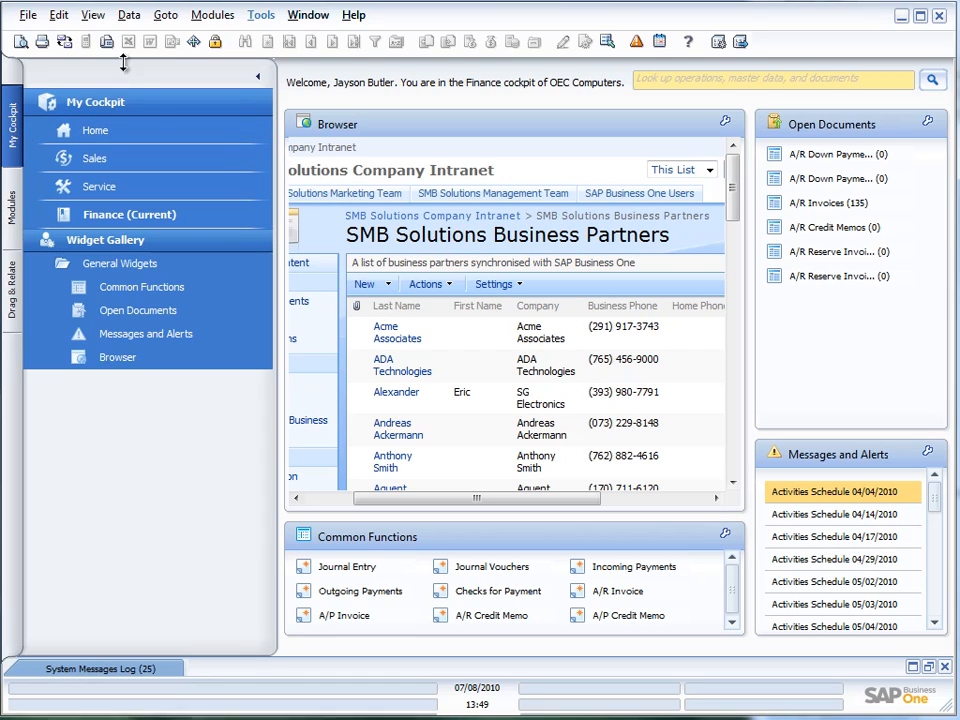
# Unpin the navigation panel, expand Business Partners under Modules, and browse the Tools menu.
pyautogui.click(258, 75)
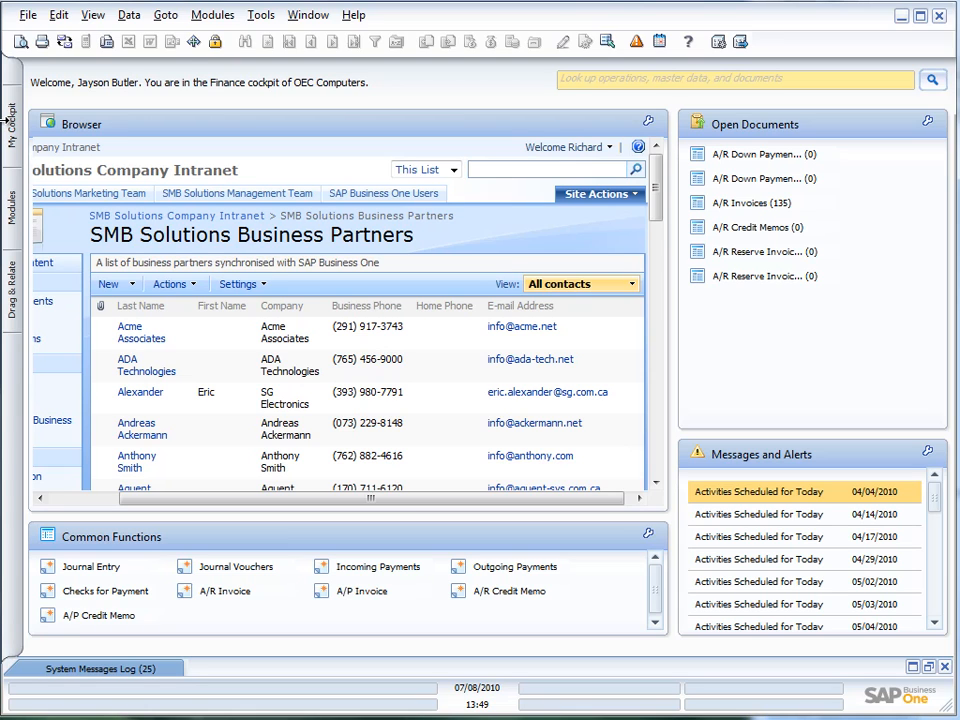
pyautogui.click(11, 210)
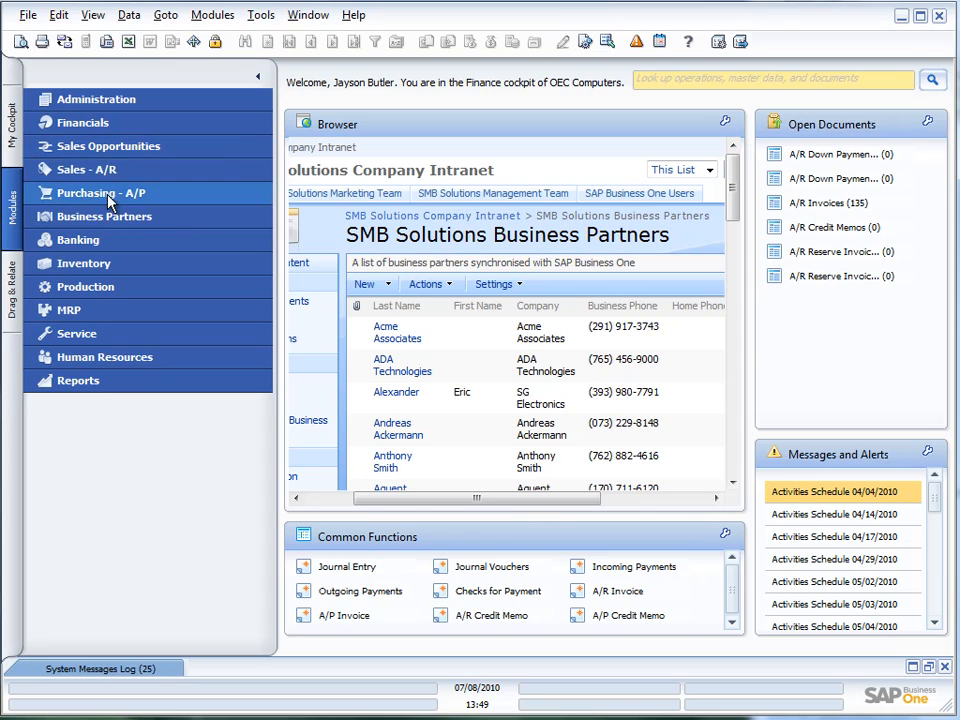
pyautogui.click(105, 216)
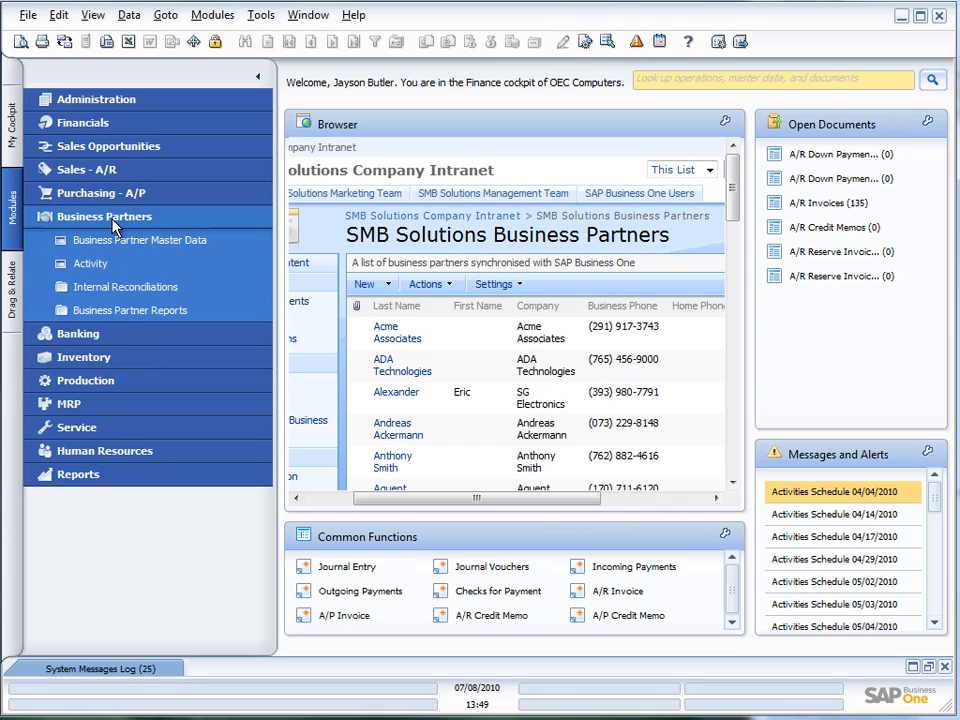
pyautogui.click(104, 216)
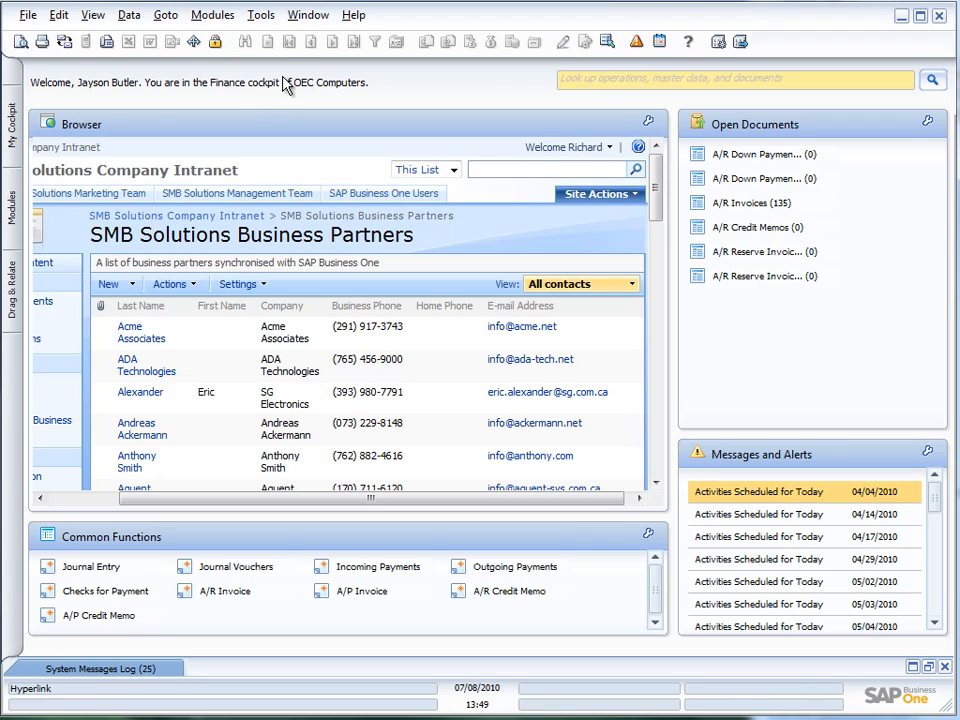
pyautogui.click(261, 14)
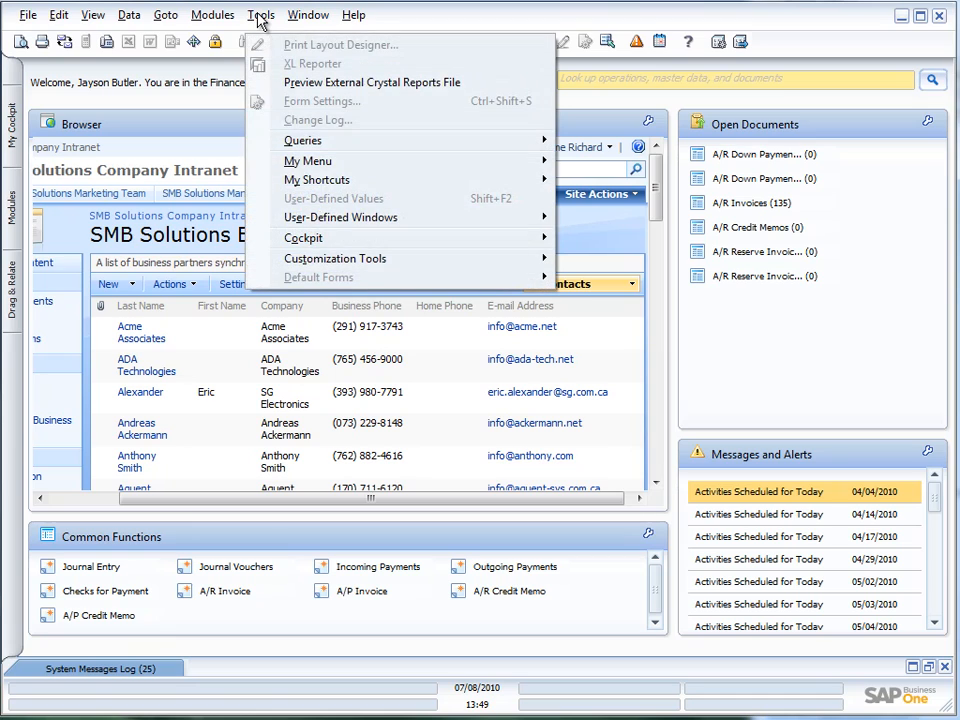
pyautogui.moveTo(334, 258)
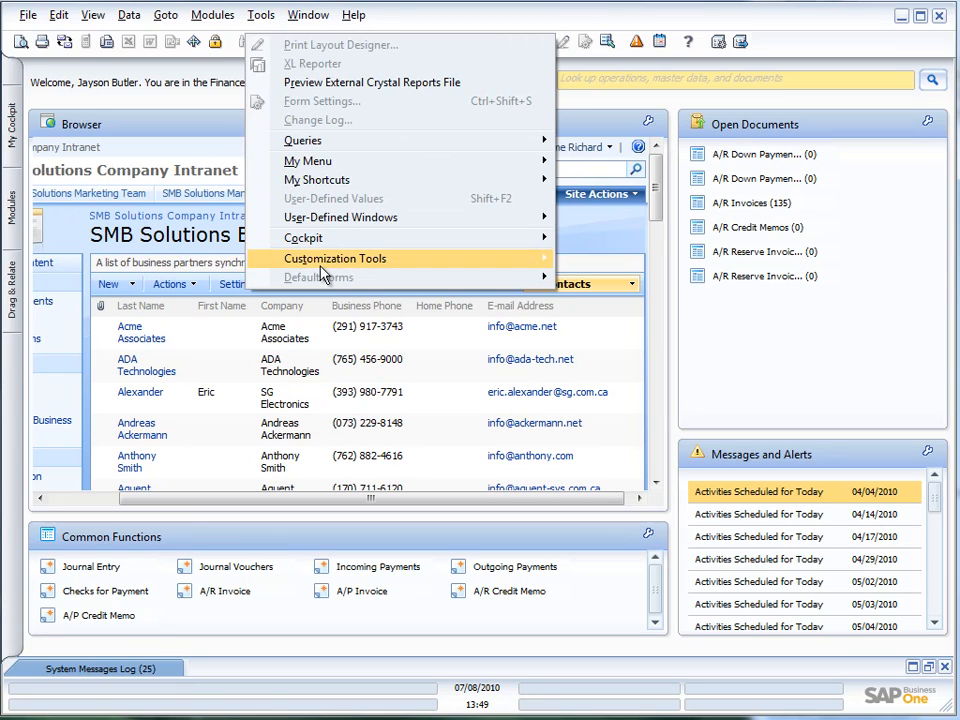
pyautogui.moveTo(303, 237)
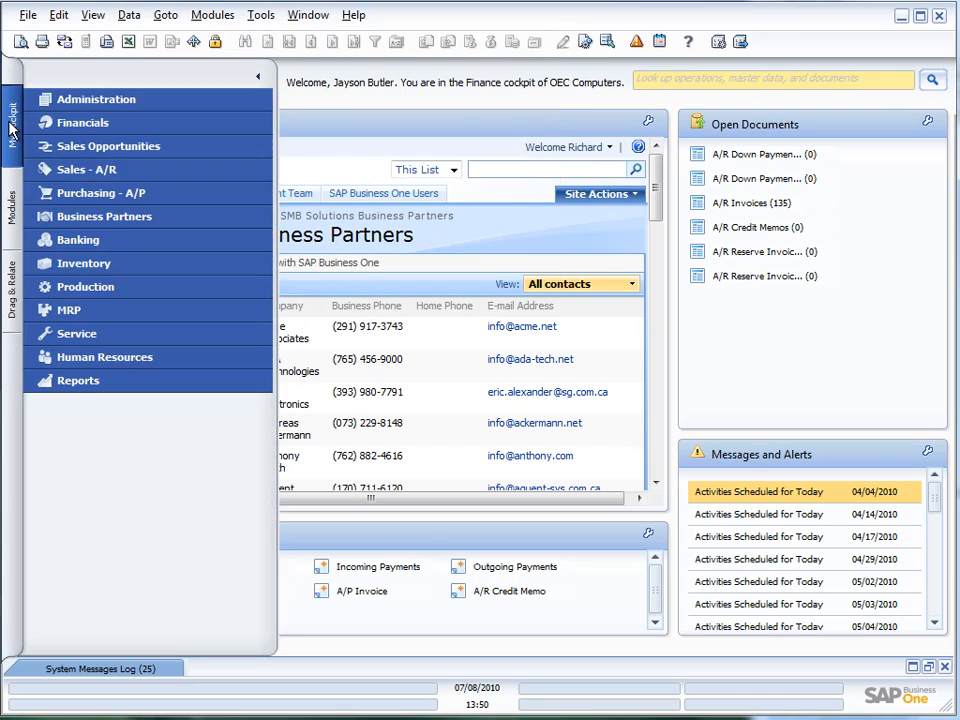
# From My Cockpit, apply Tools > Cockpit > Apply Original Cockpit Template and confirm Continue.
pyautogui.click(11, 110)
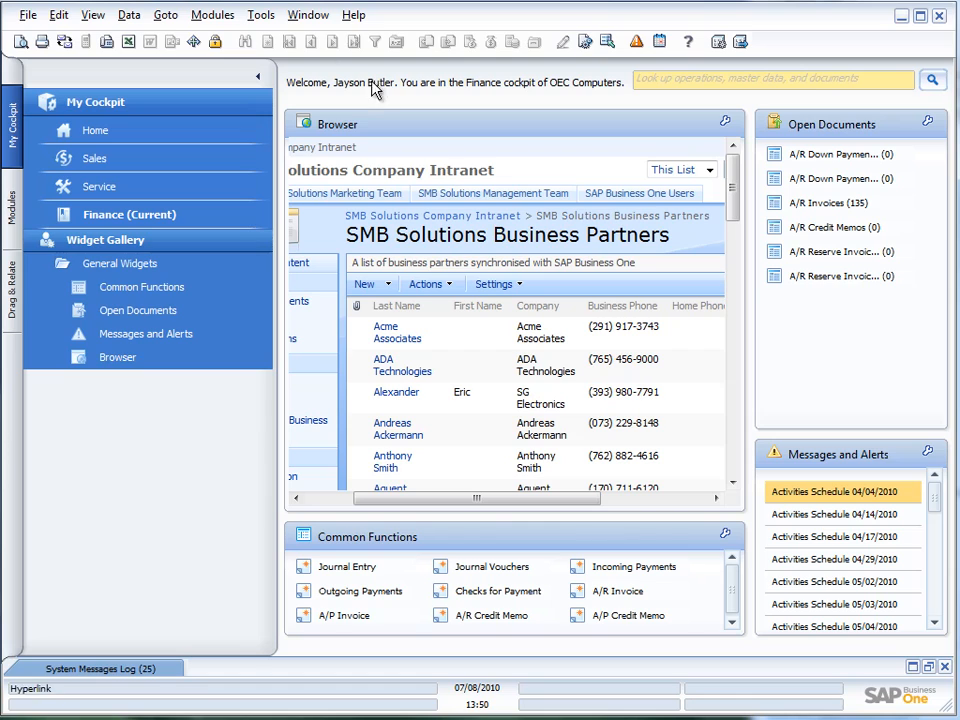
pyautogui.click(260, 14)
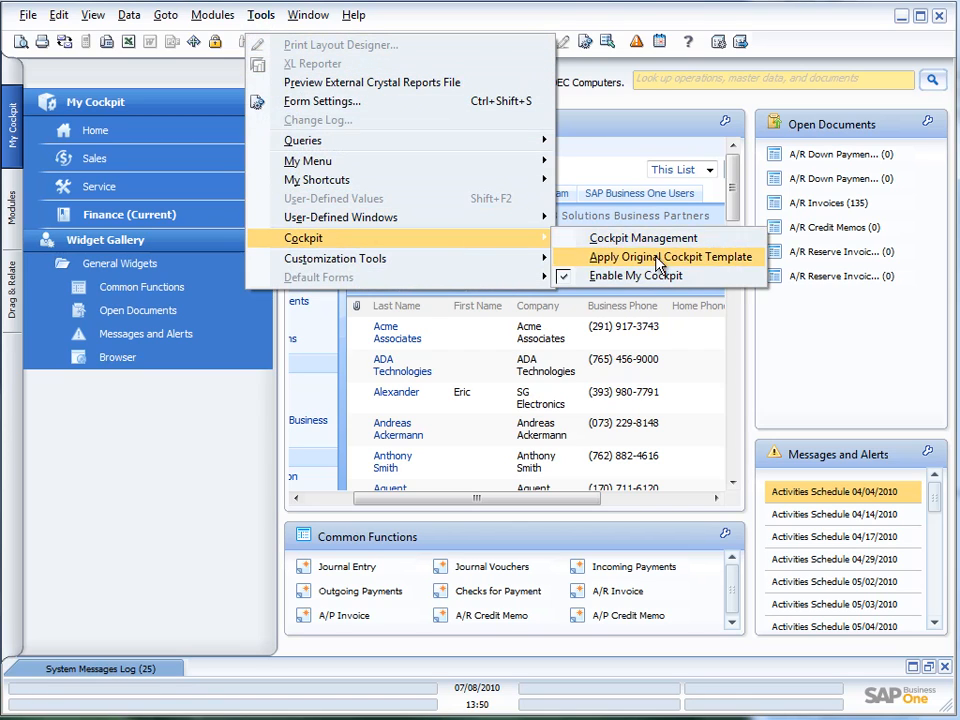
pyautogui.click(672, 257)
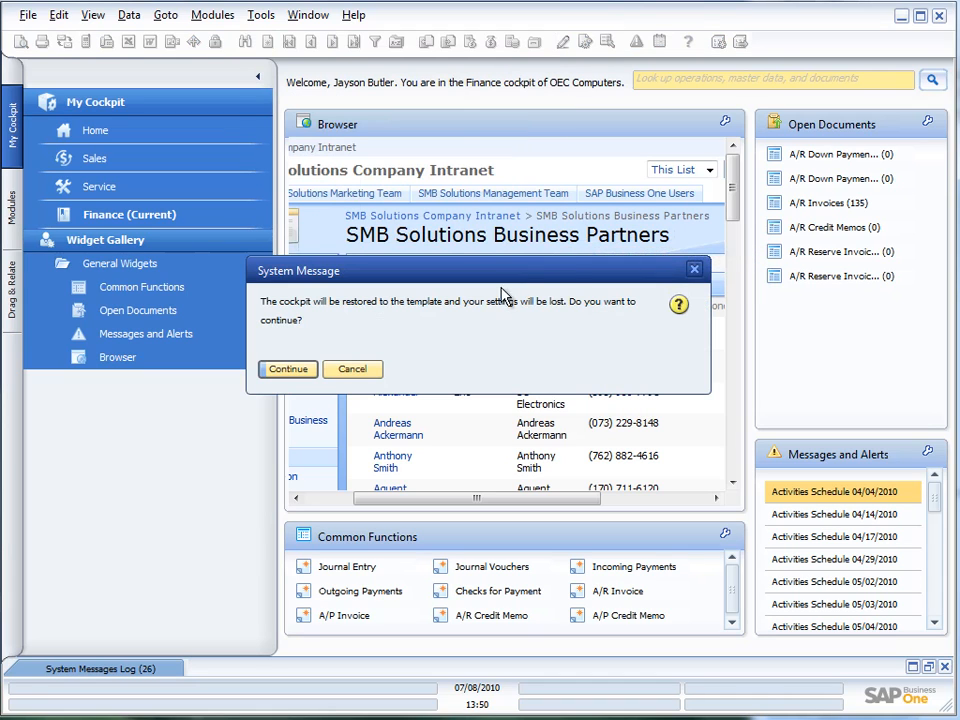
pyautogui.click(287, 369)
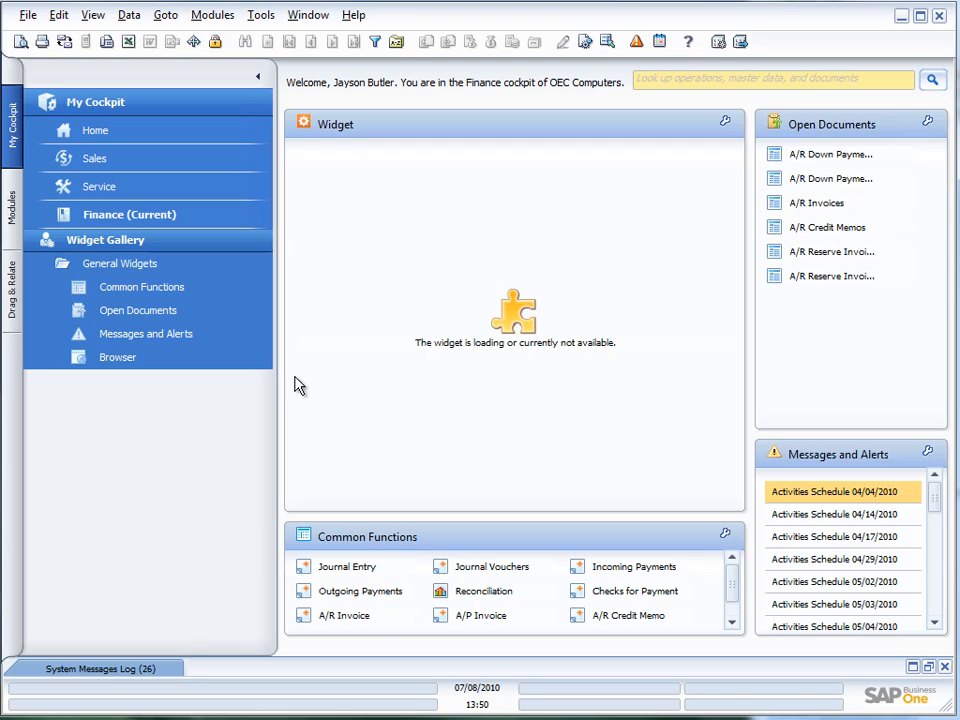
pyautogui.moveTo(313, 335)
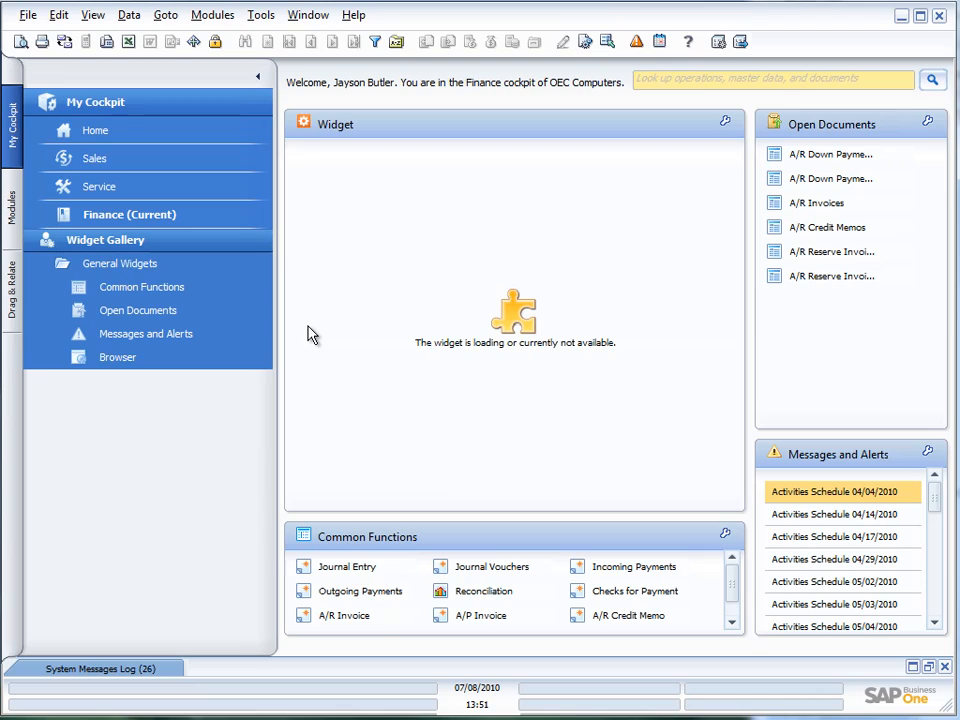
pyautogui.moveTo(530, 342)
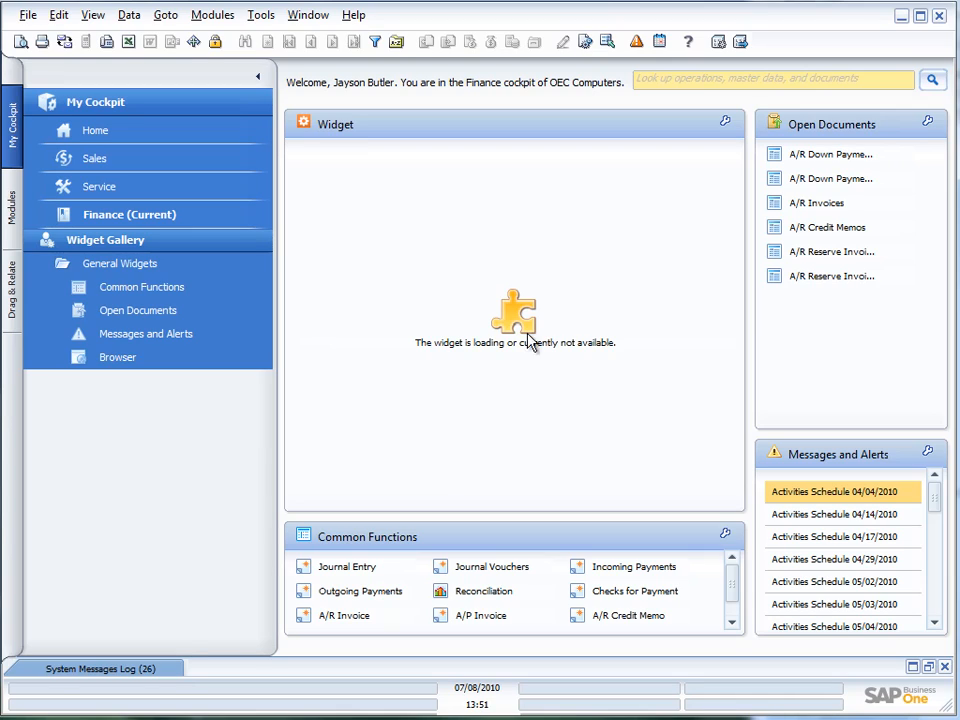